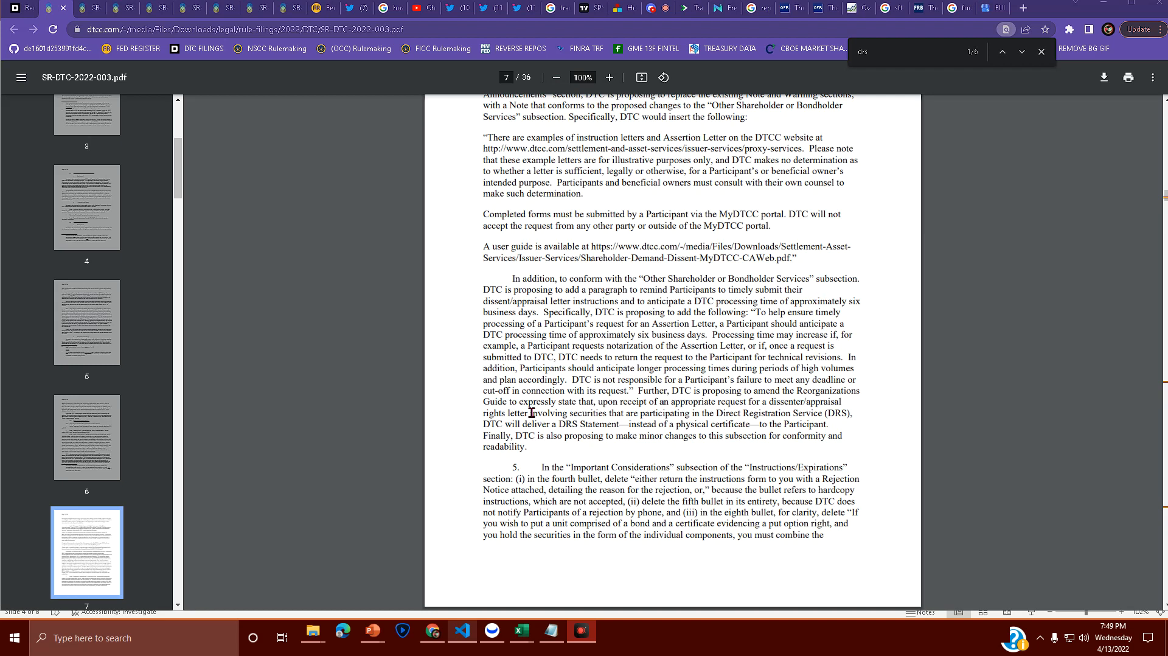
mouse_move(542, 303)
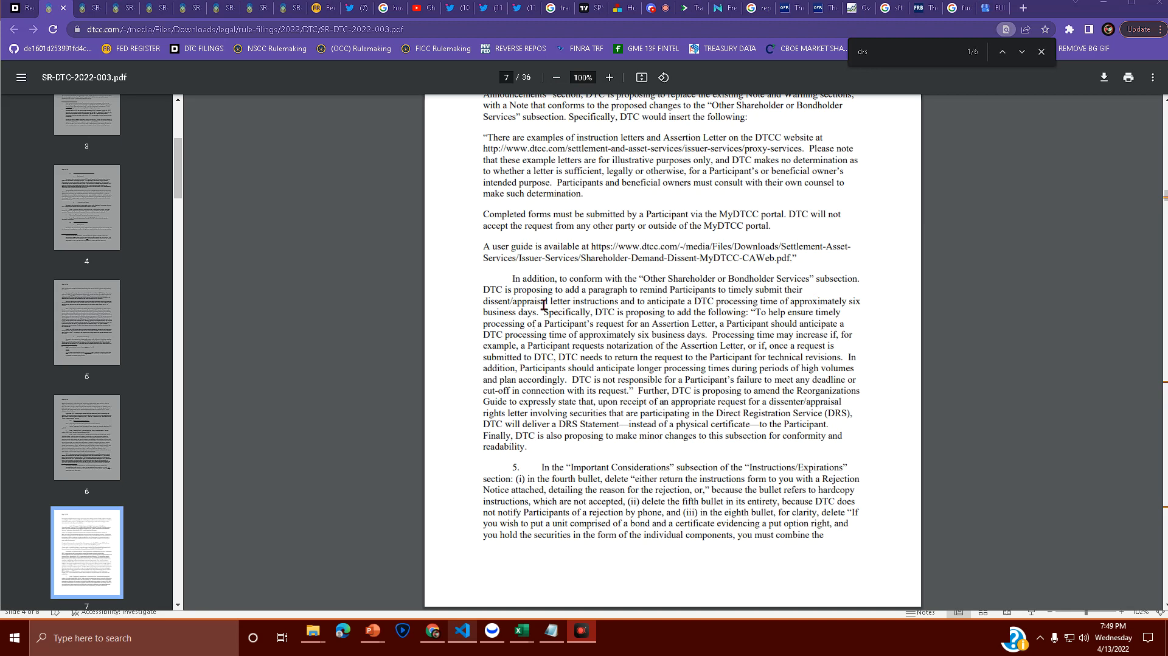
mouse_move(509, 328)
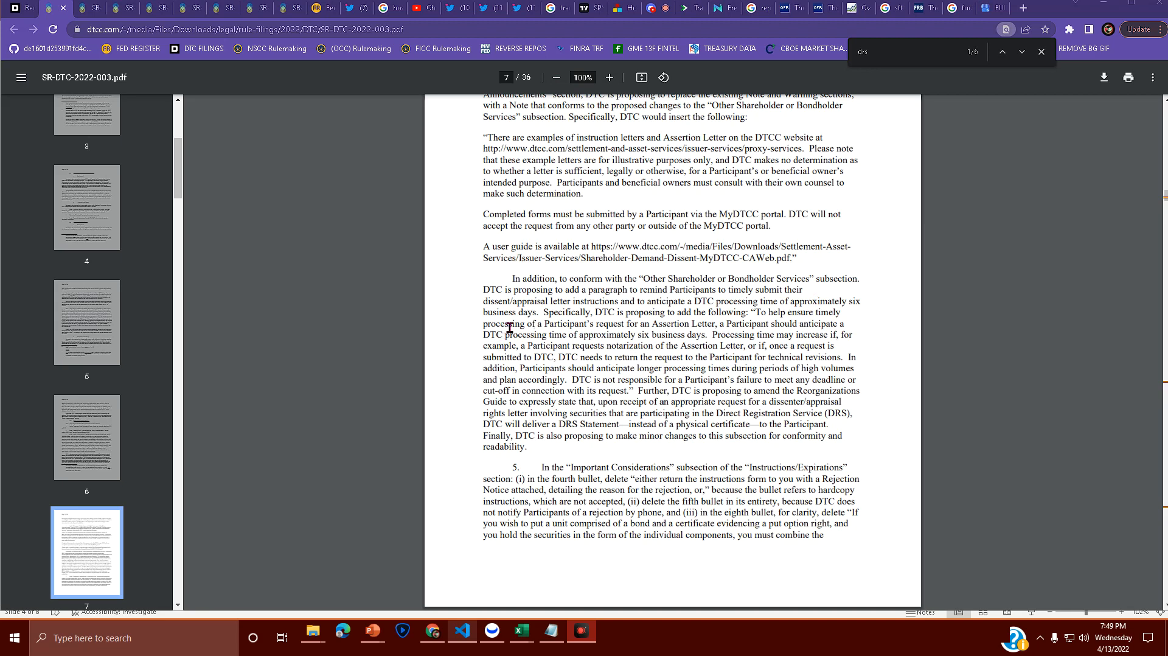
mouse_move(489, 256)
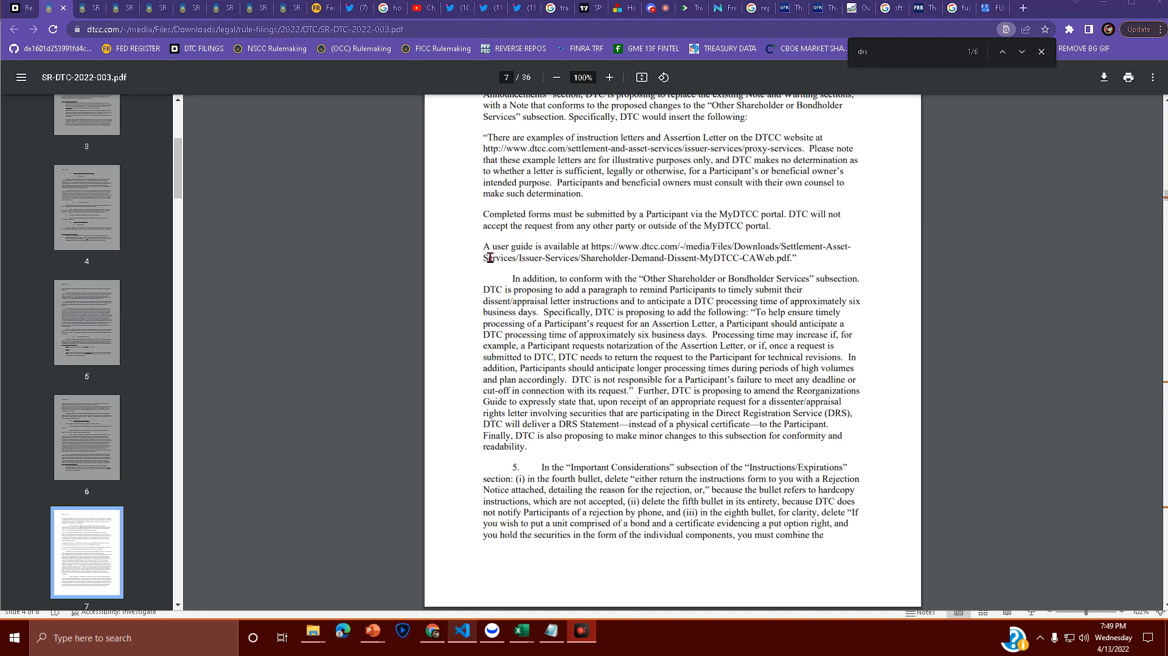
mouse_move(591, 307)
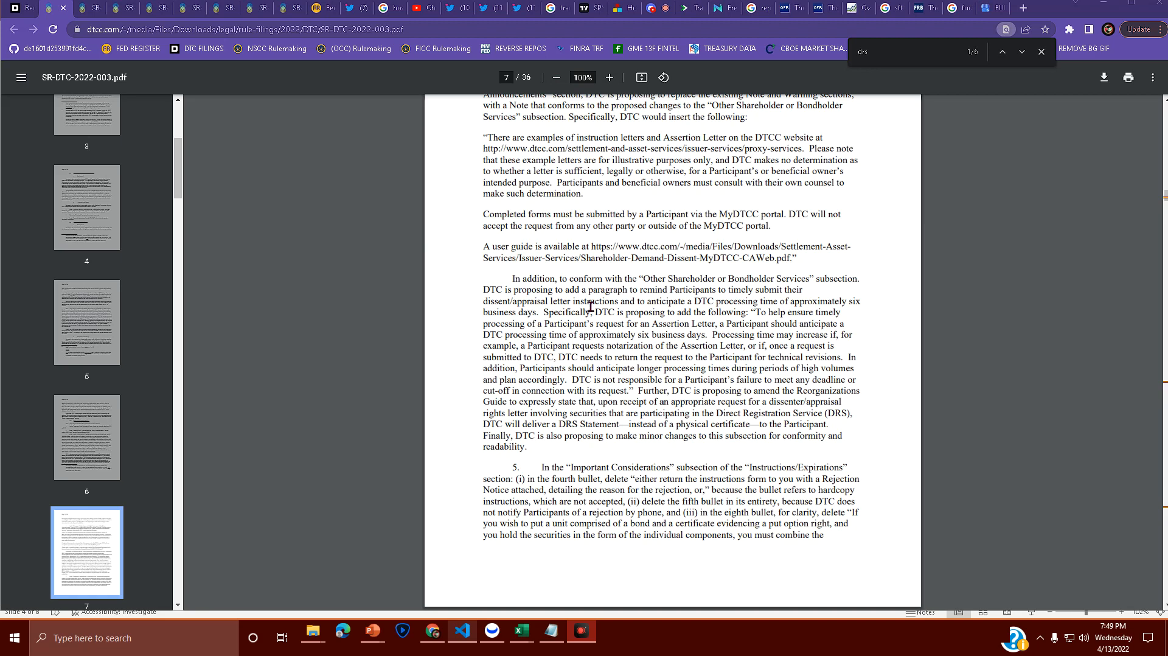
mouse_move(522, 240)
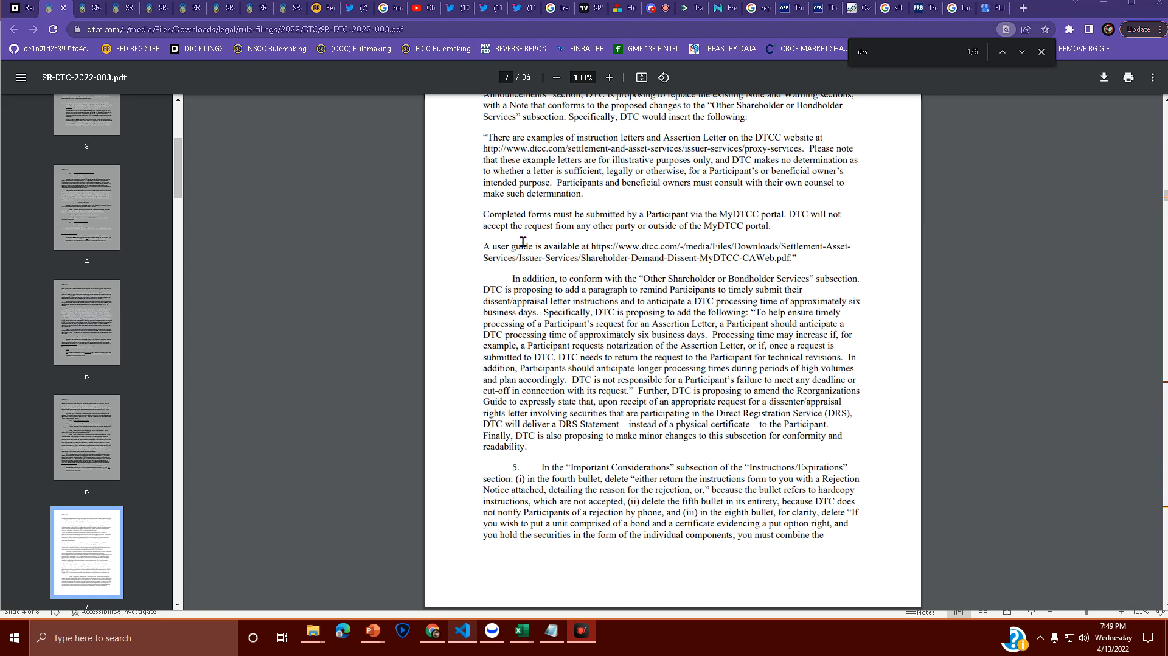
mouse_move(527, 286)
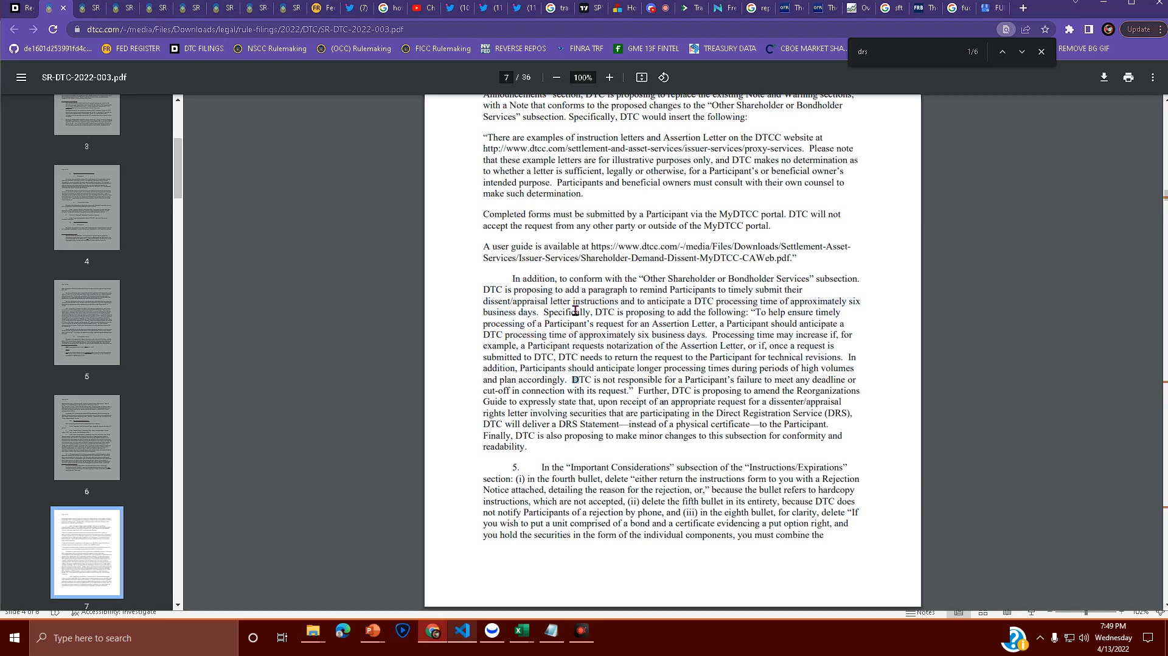
Highlight the DRS Statement delivery passage on page 7, then advance the 'drs' search to match 2 of 6 on page 8
left_click_drag(496, 277, 601, 412)
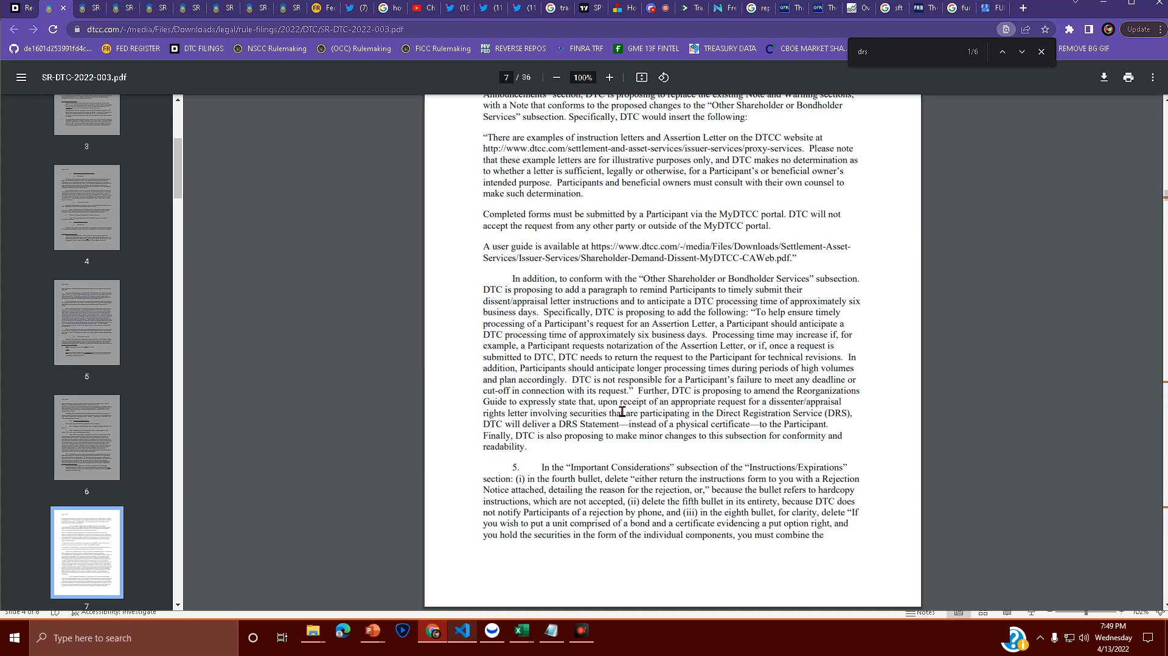
mouse_move(648, 390)
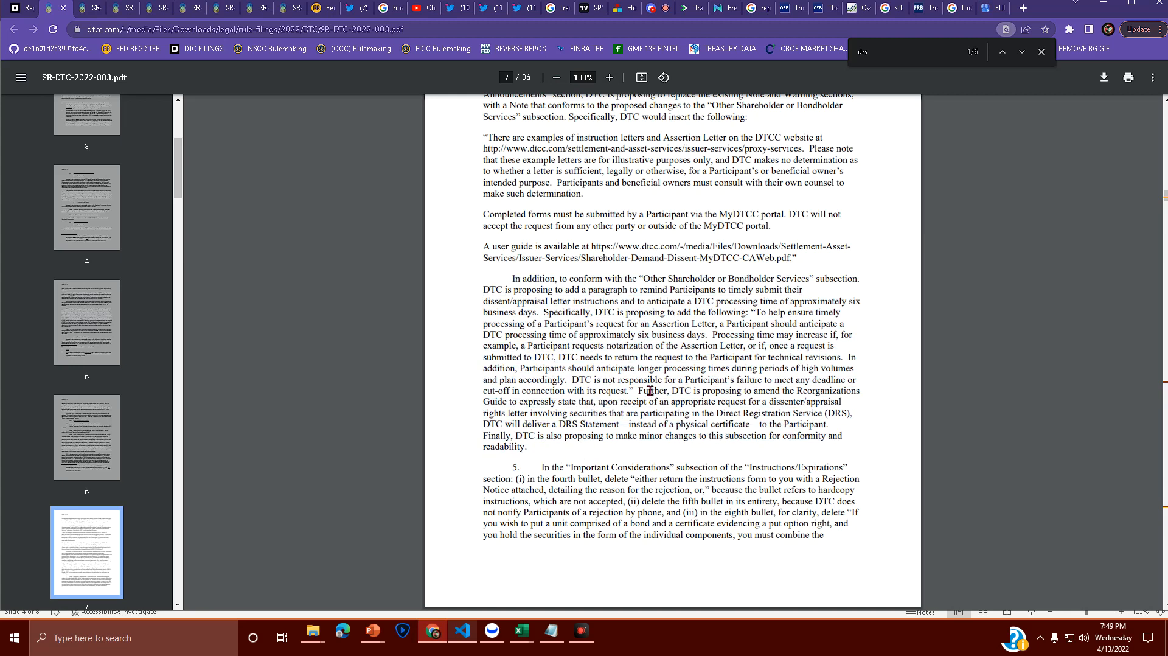
mouse_move(686, 379)
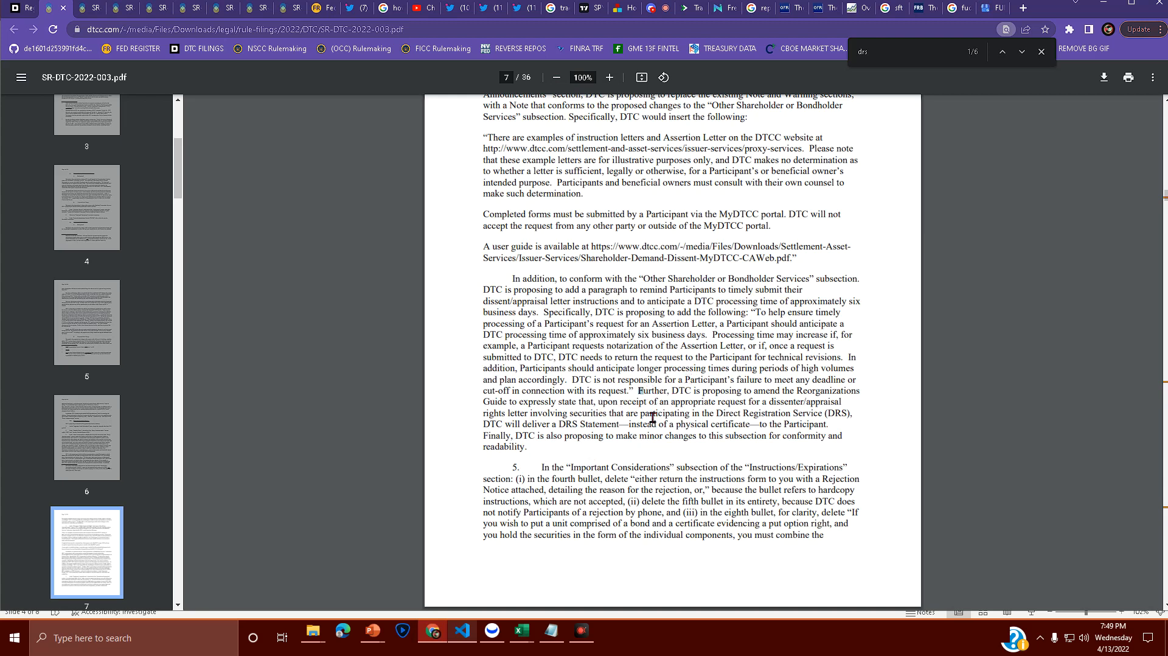
left_click_drag(641, 385, 614, 425)
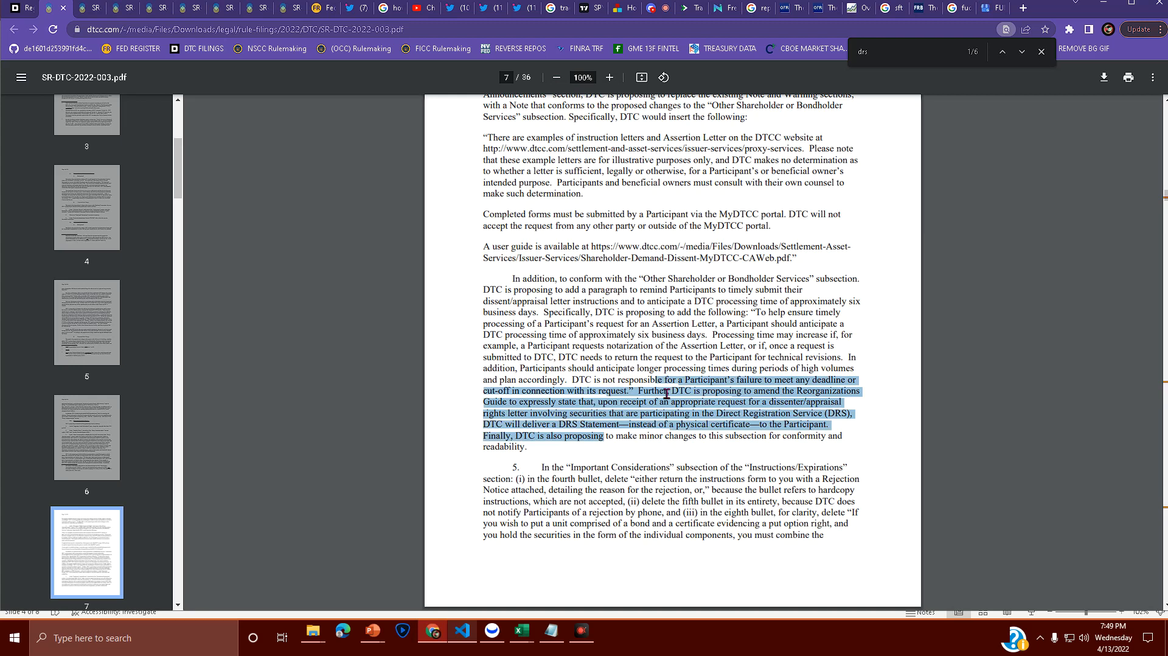
left_click(628, 395)
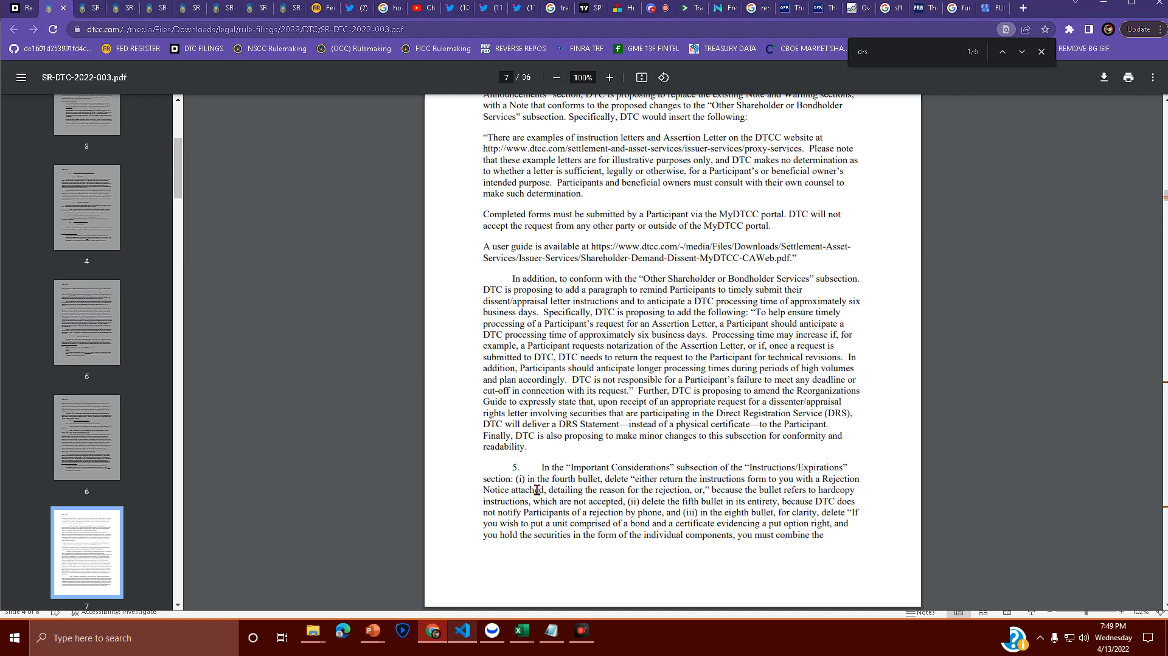
mouse_move(701, 313)
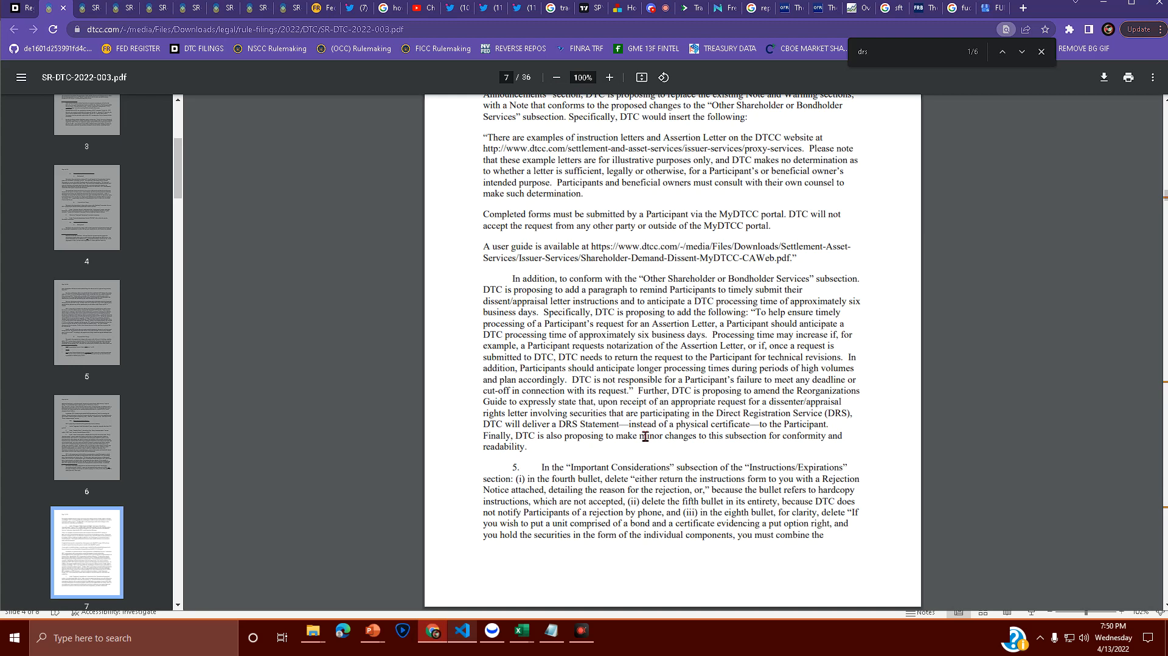
mouse_move(594, 383)
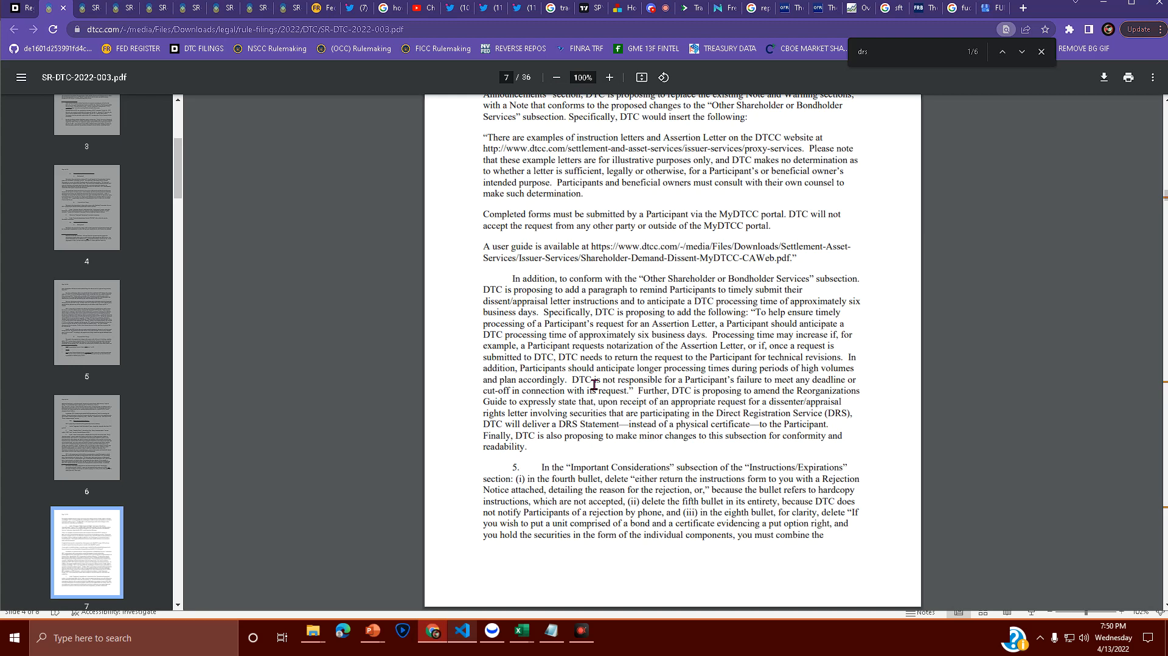
mouse_move(621, 415)
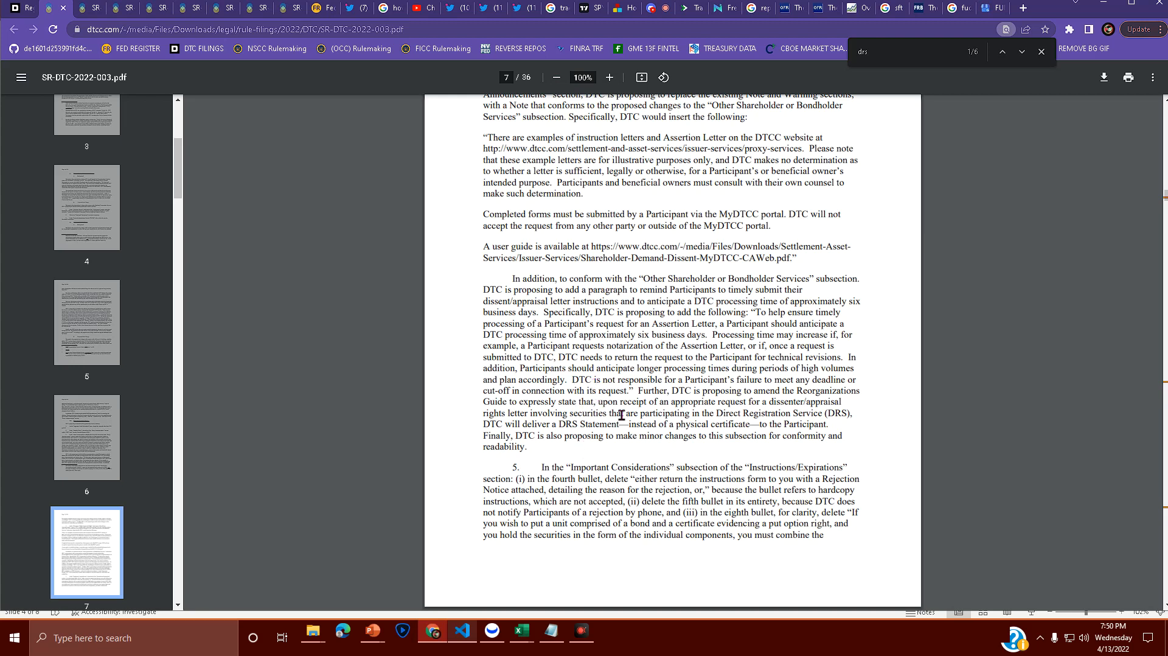
mouse_move(582, 401)
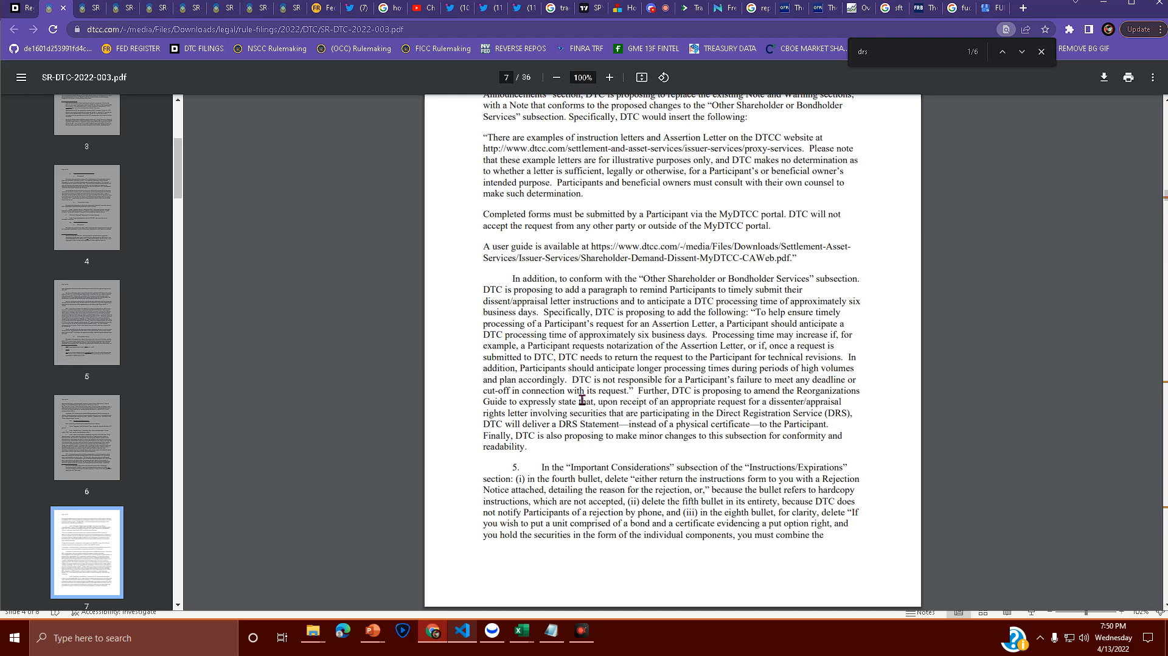
scroll("down", 3)
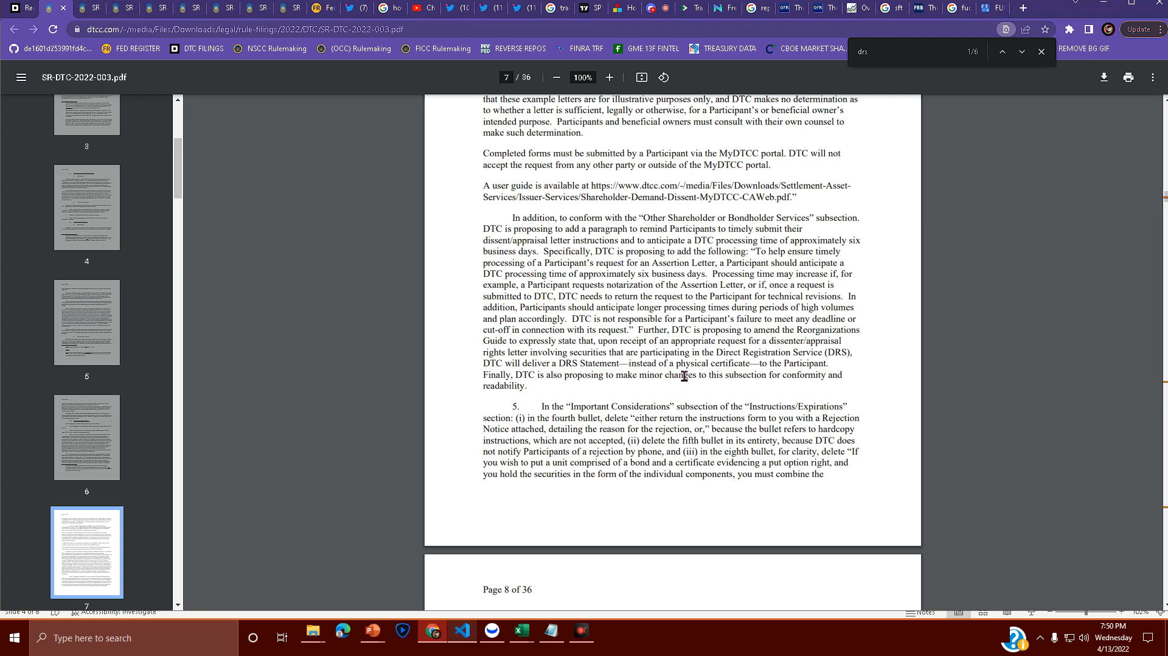
mouse_move(682, 372)
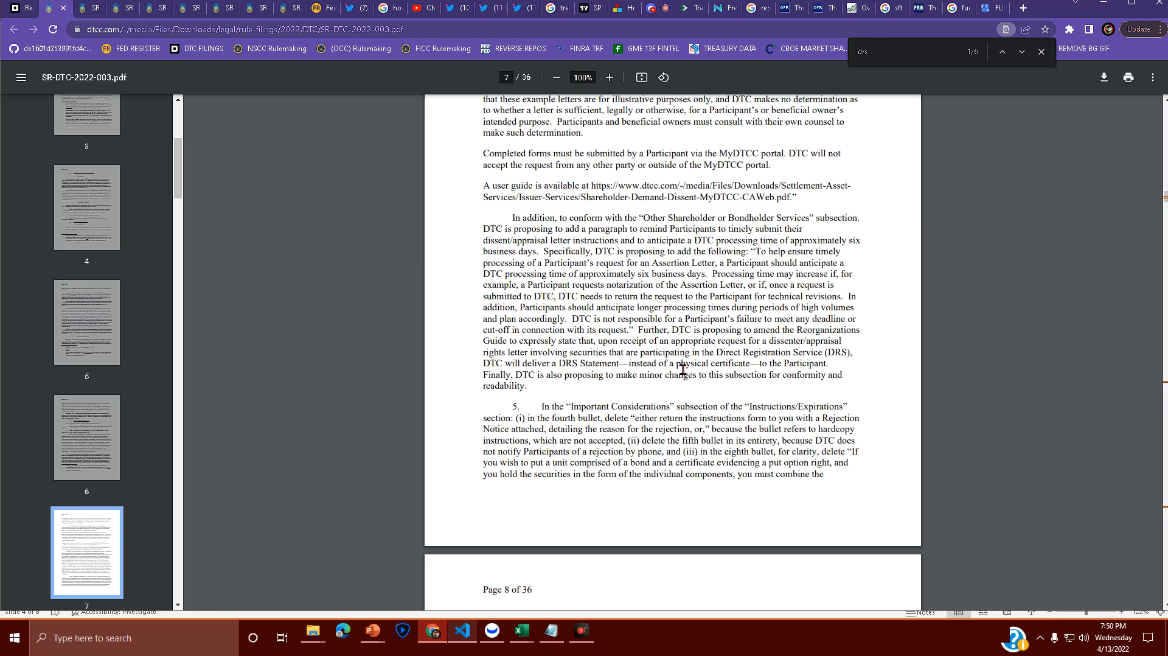
mouse_move(849, 396)
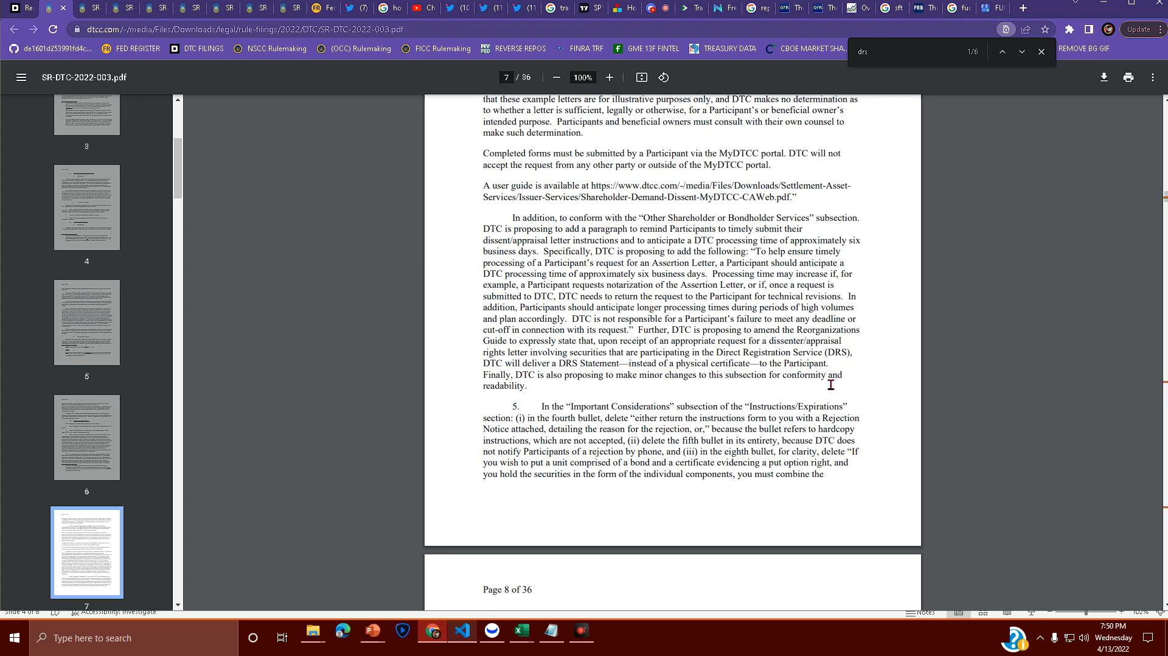
mouse_move(689, 477)
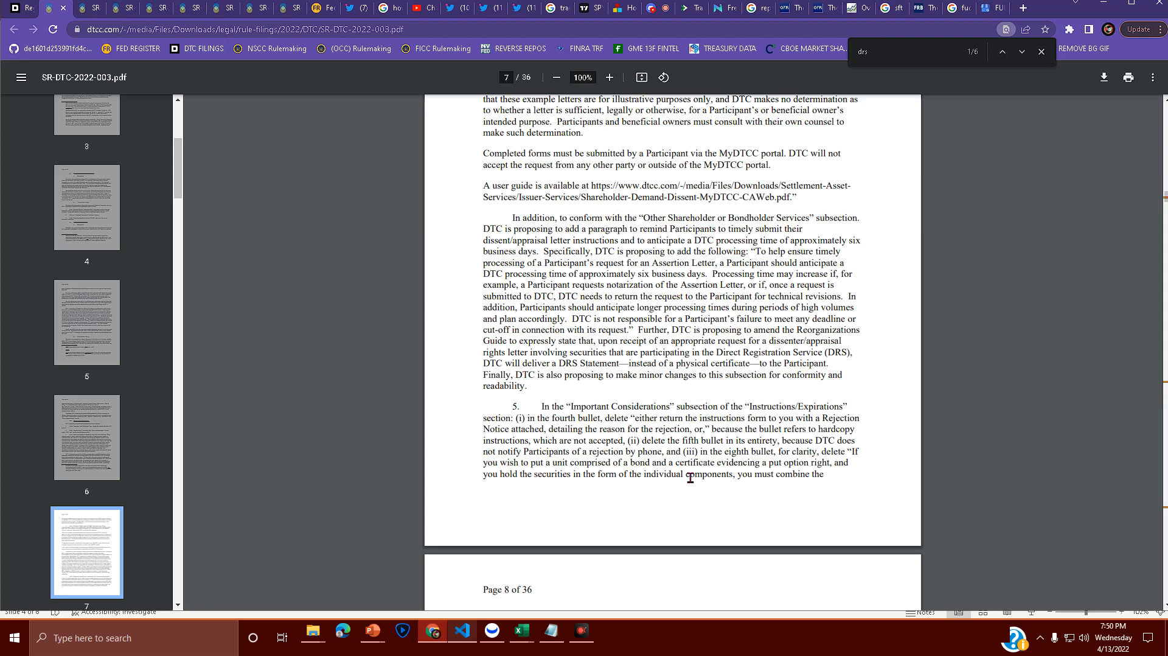
mouse_move(687, 406)
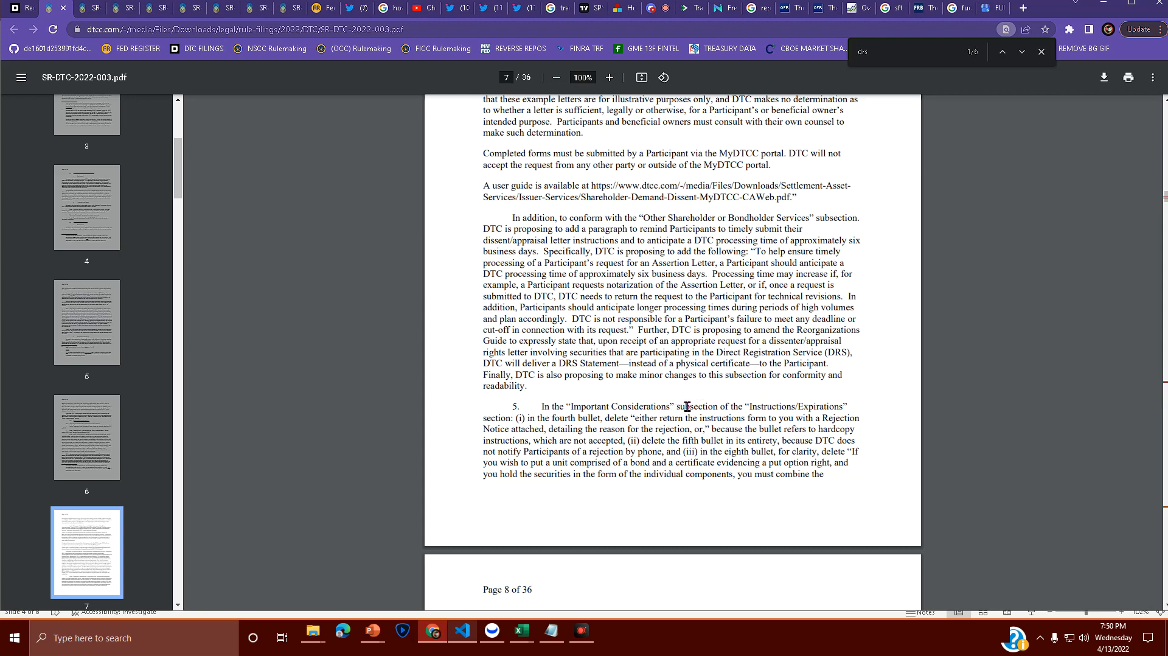
mouse_move(647, 416)
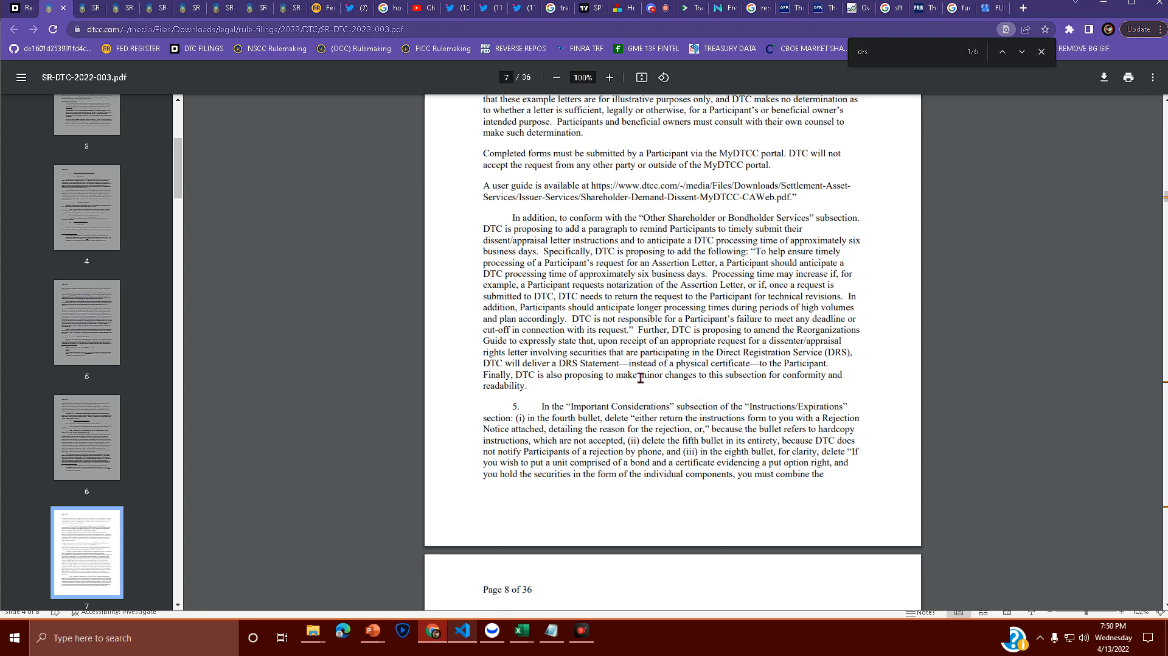
mouse_move(649, 396)
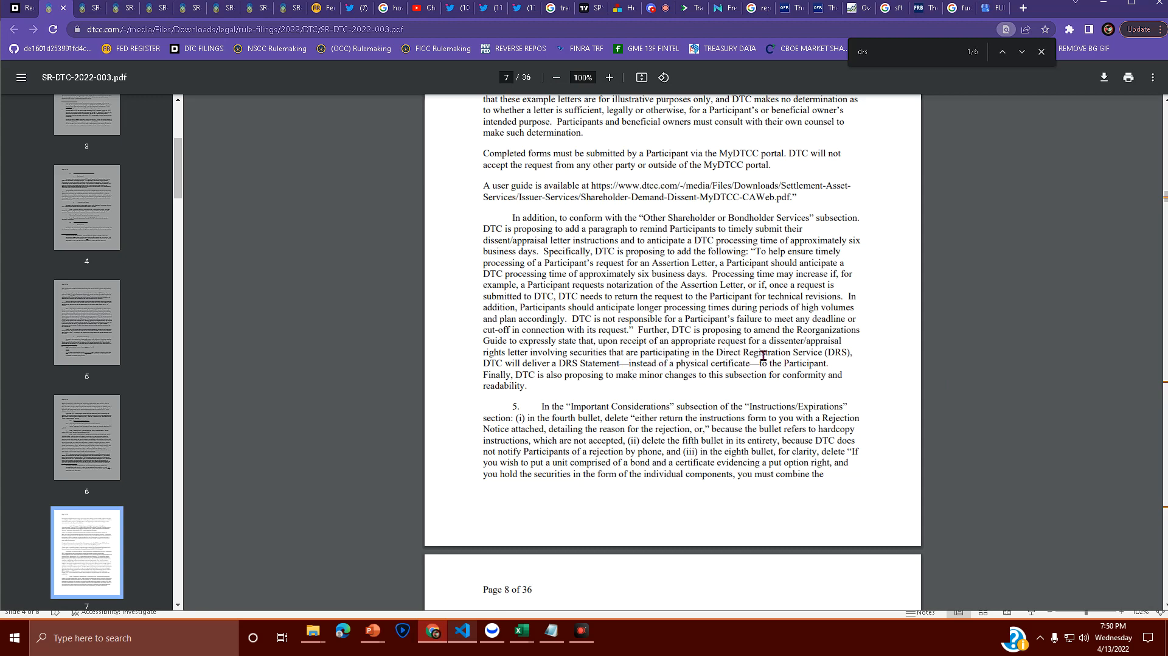
mouse_move(773, 373)
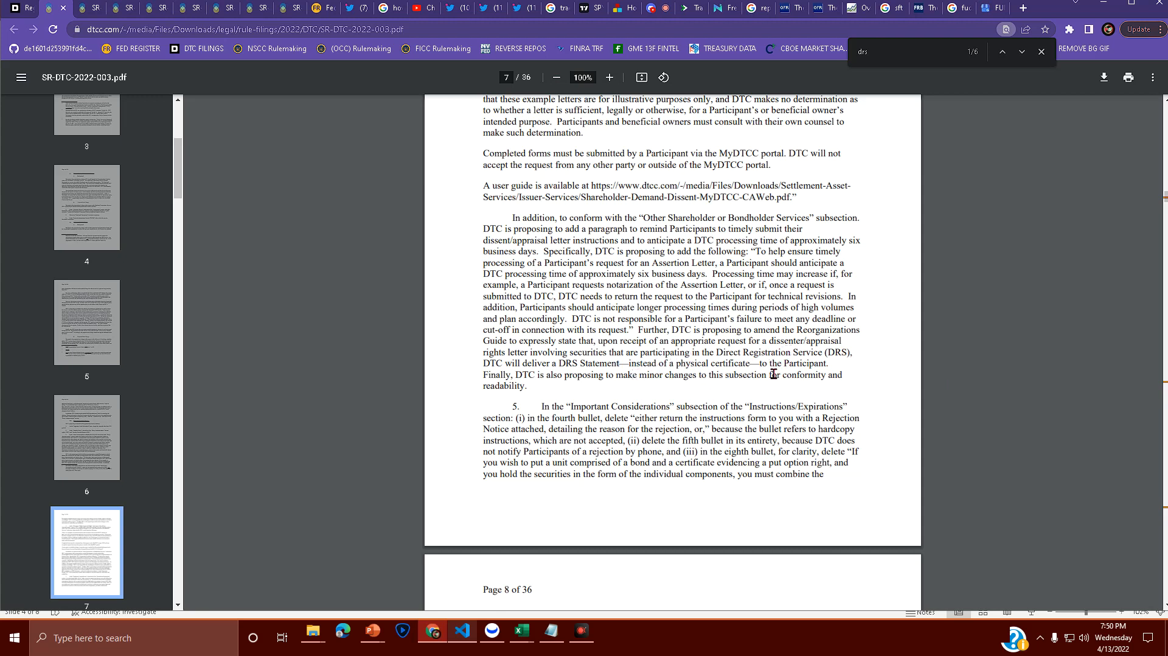
mouse_move(471, 379)
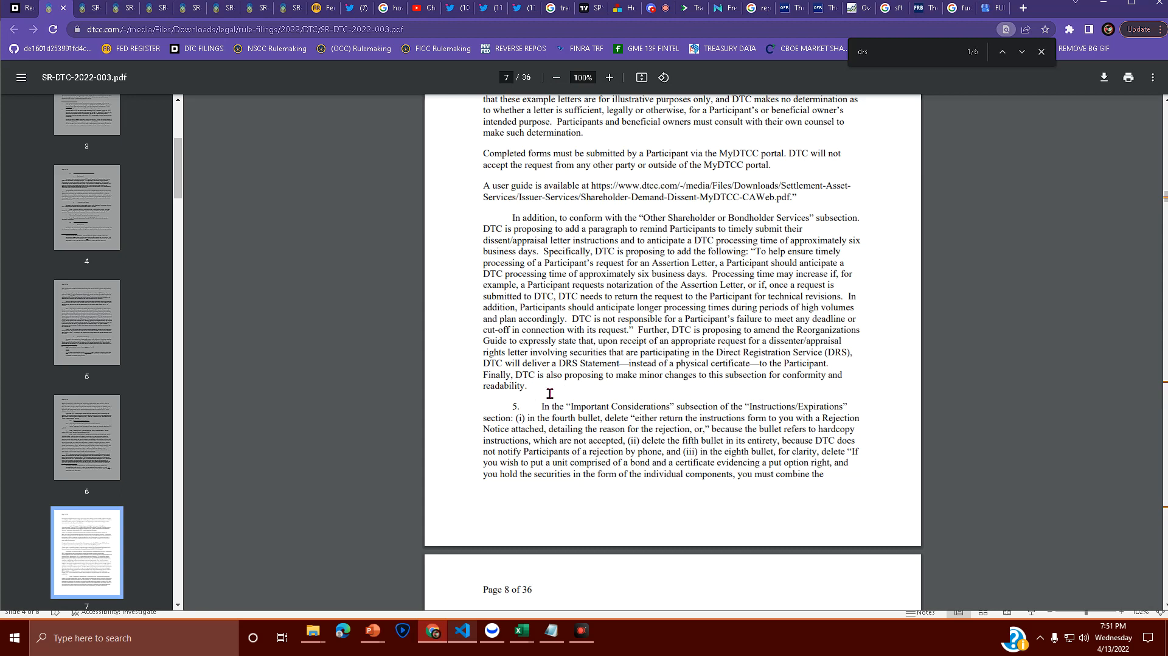
left_click(1021, 51)
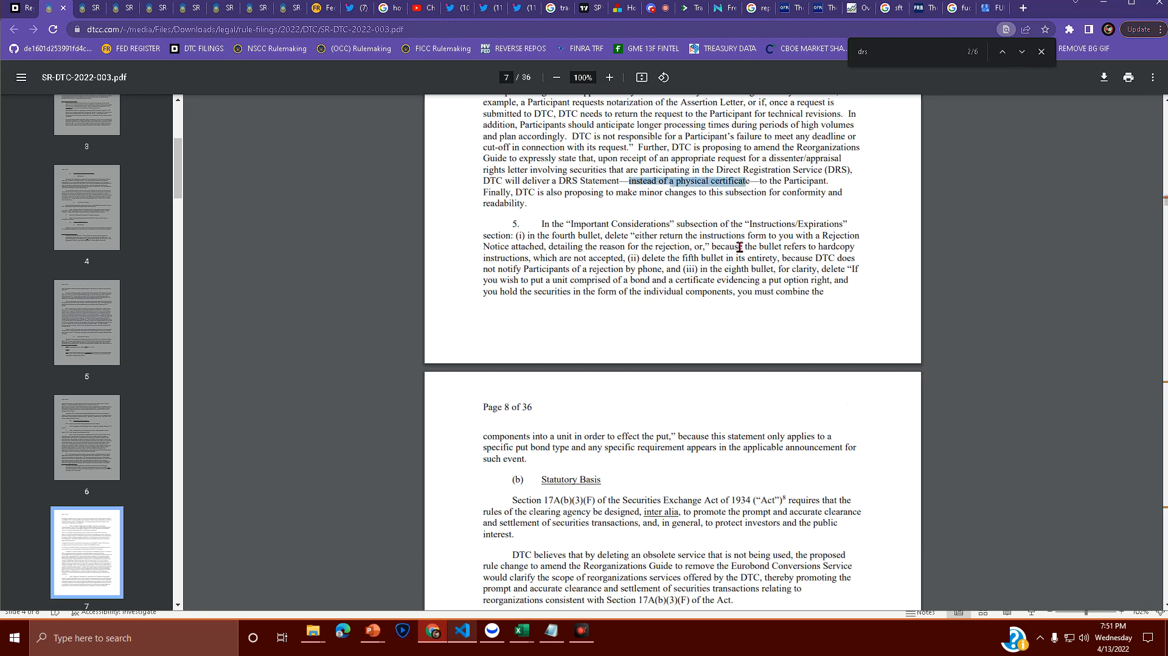
mouse_move(504, 206)
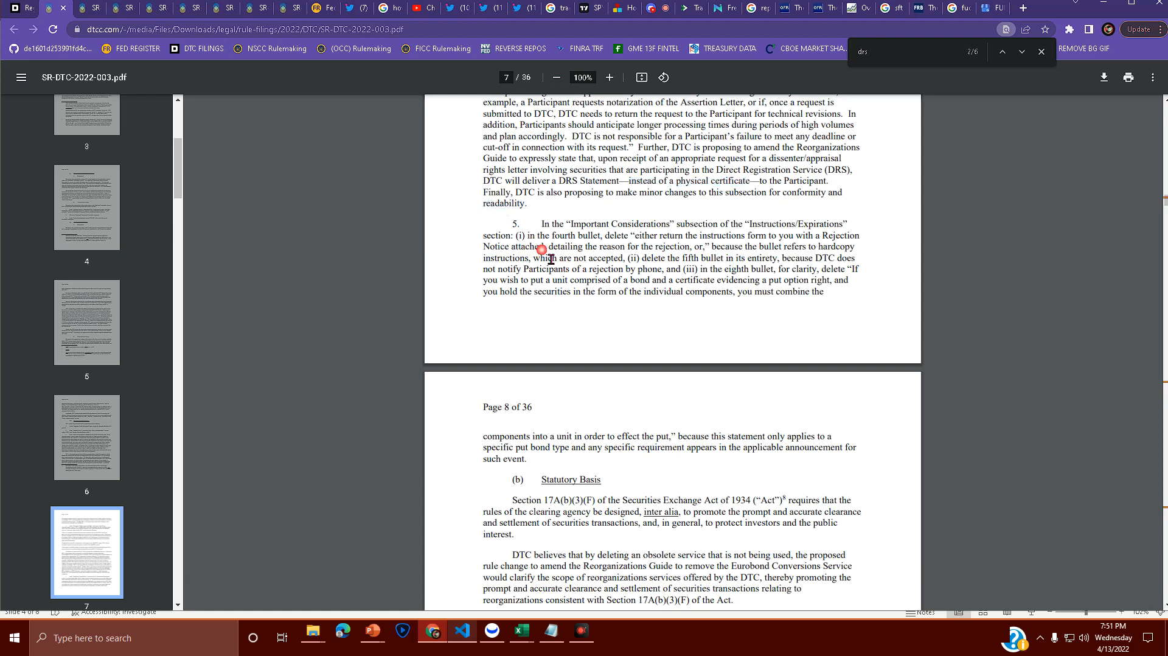
mouse_move(572, 264)
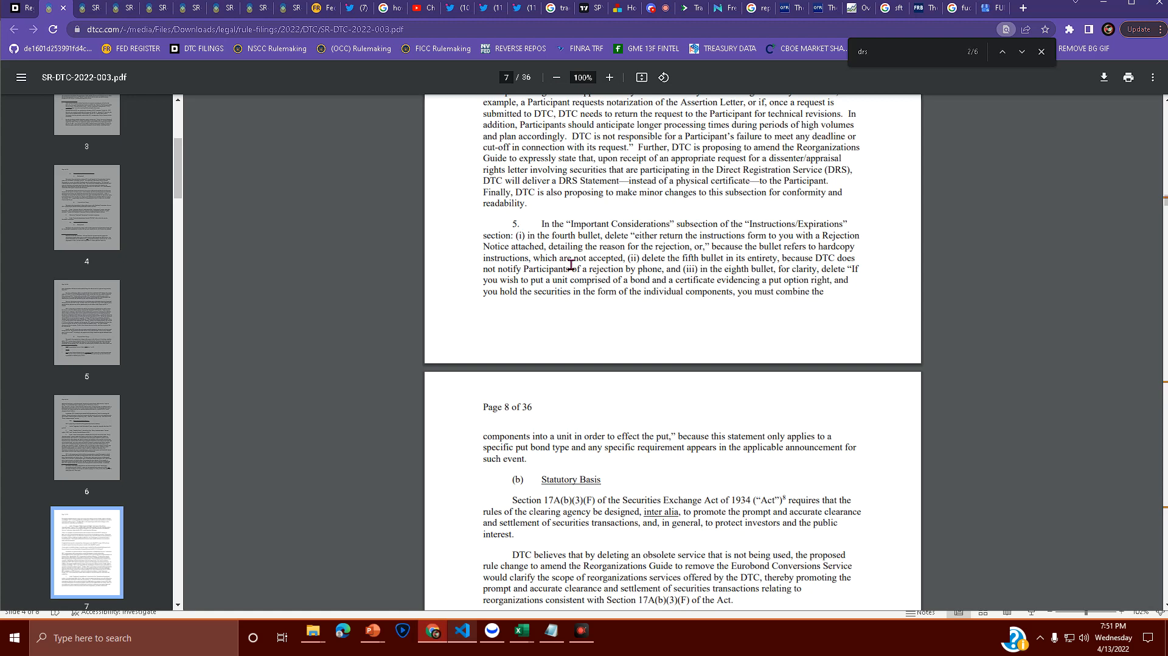
mouse_move(823, 140)
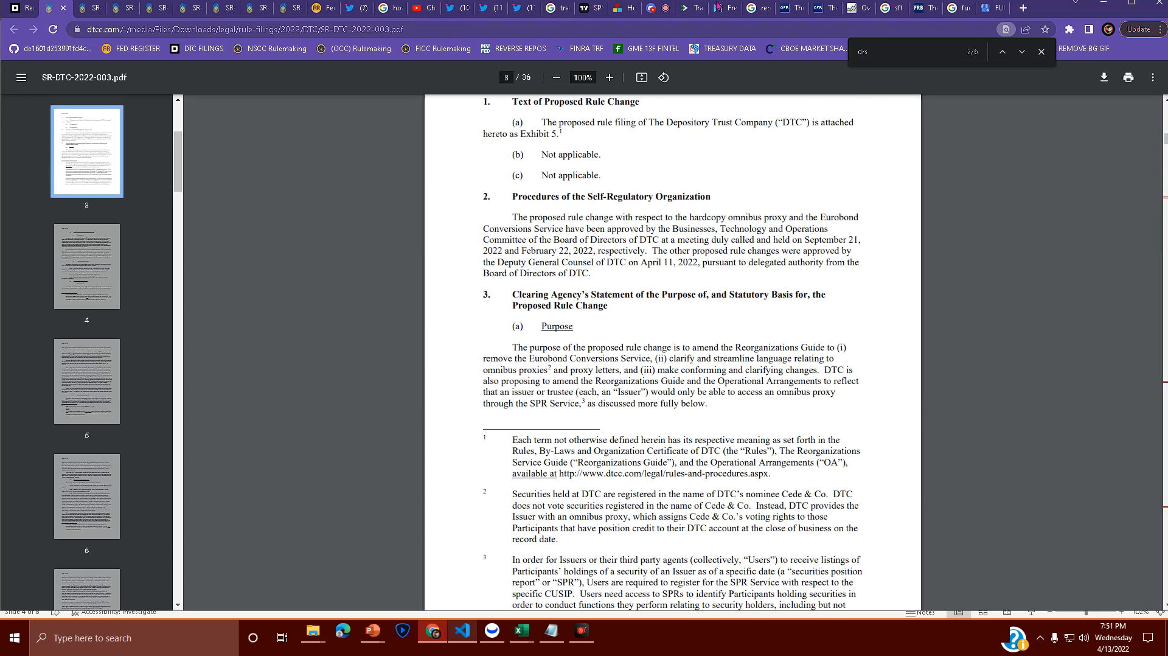
Switch from the DTC filing to the Discord tab showing the r-finance channel
left_click(641, 8)
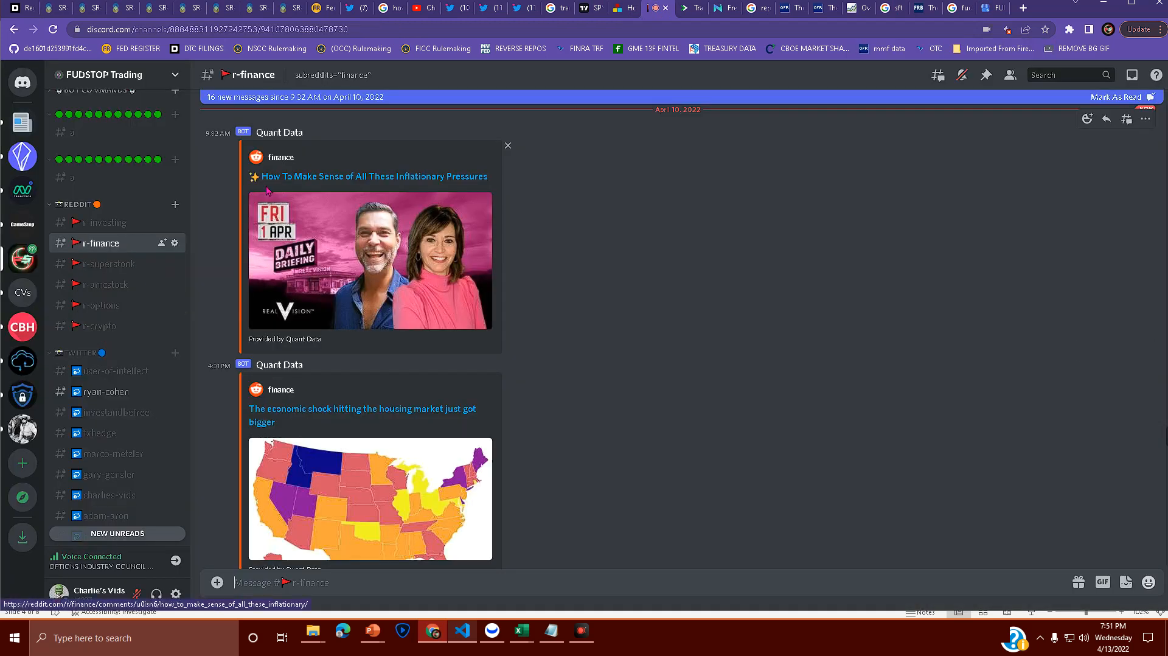
Browse recent r-superstonk posts and enlarge the investment summary screenshot
left_click(108, 262)
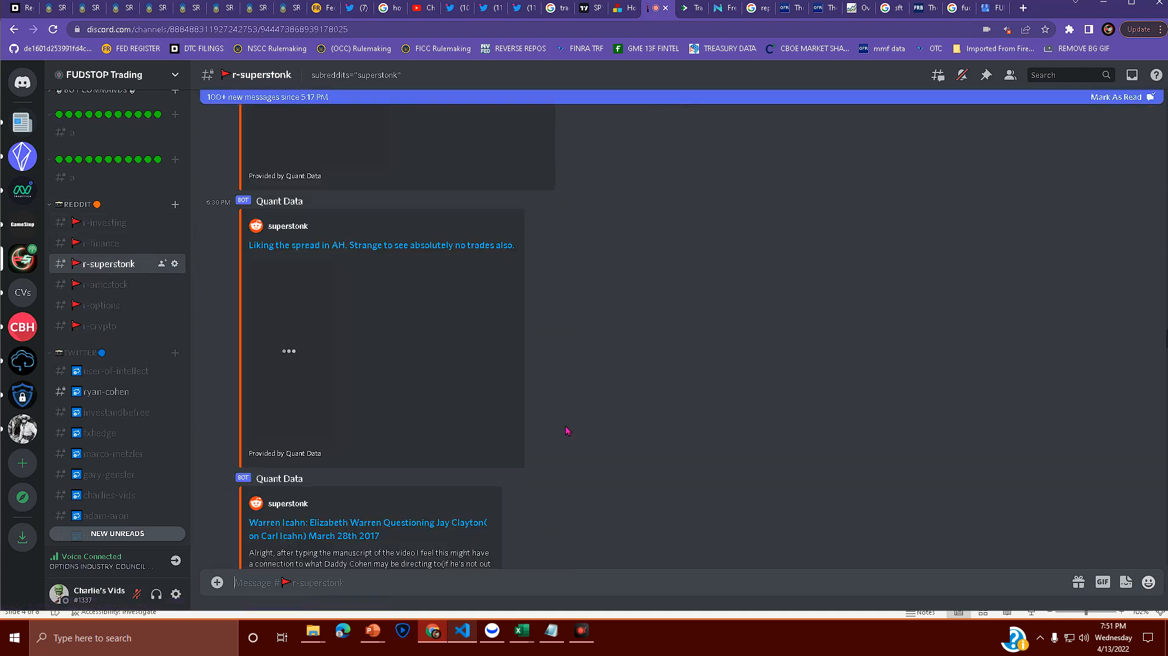
scroll("down", 3)
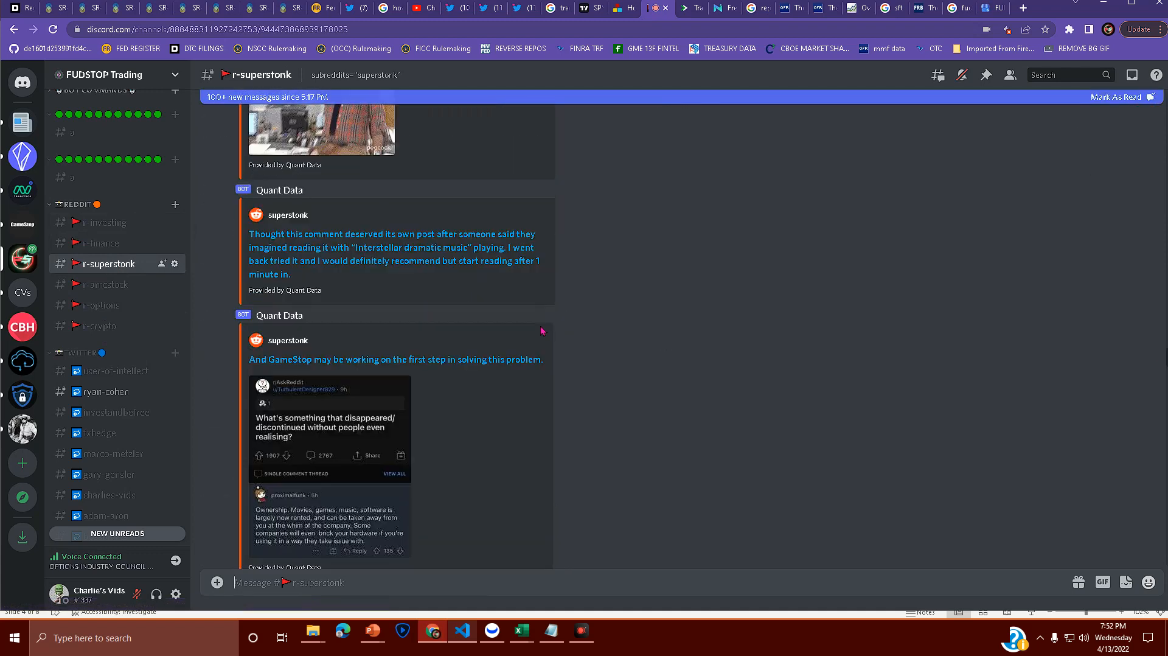
scroll("down", 3)
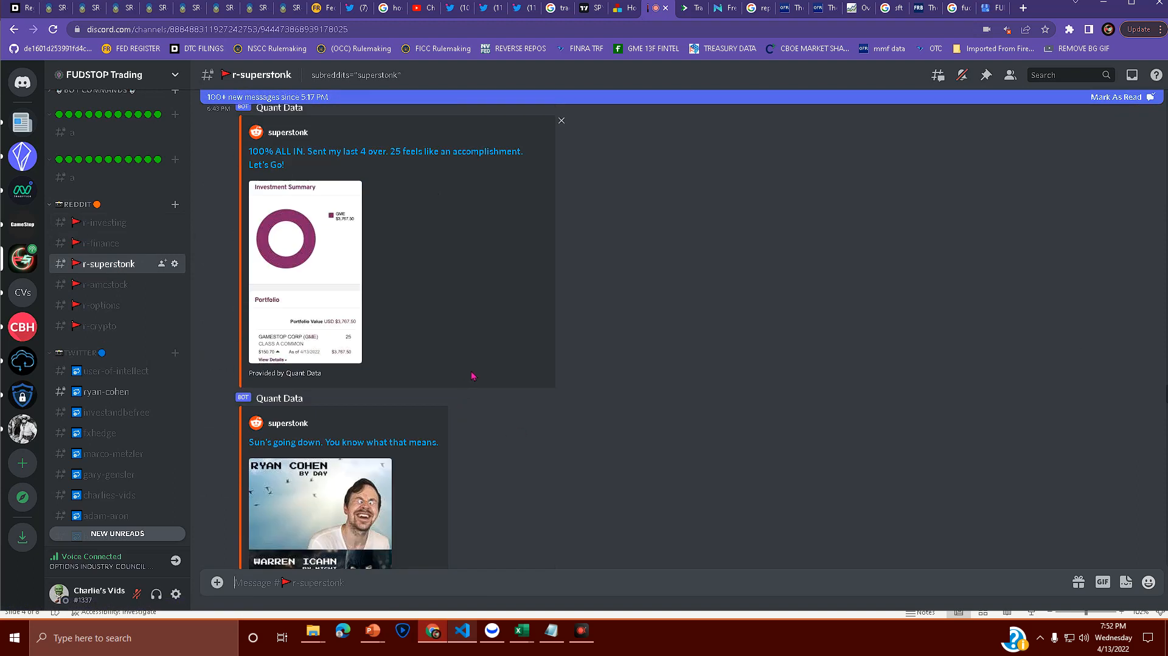
left_click(305, 238)
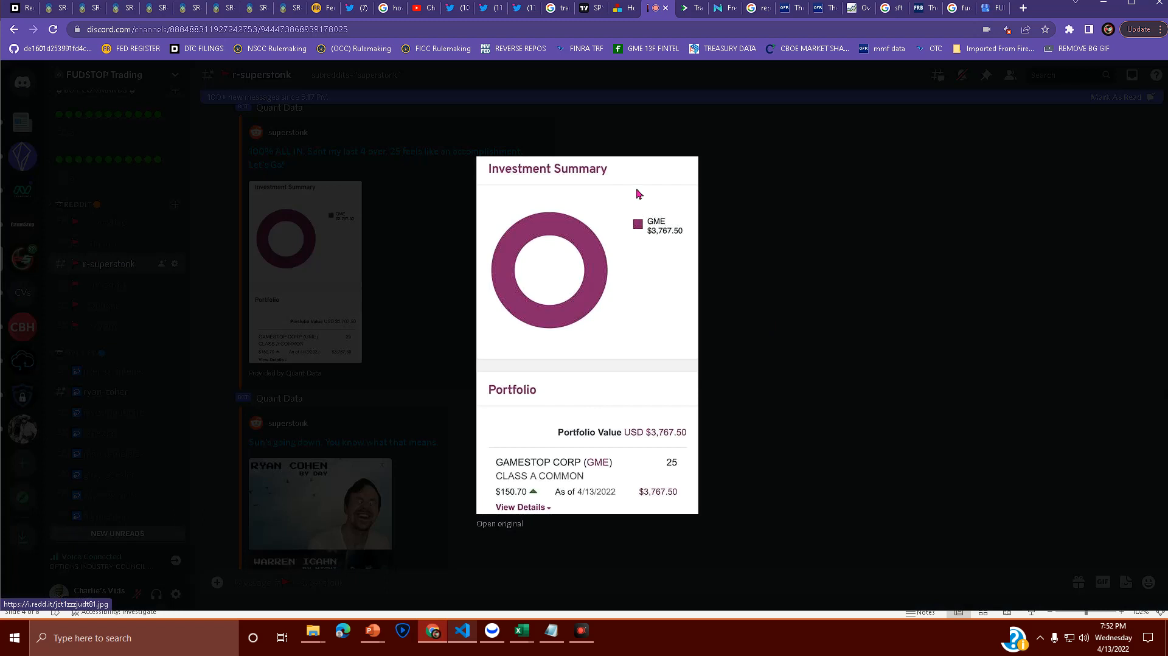
mouse_move(652, 414)
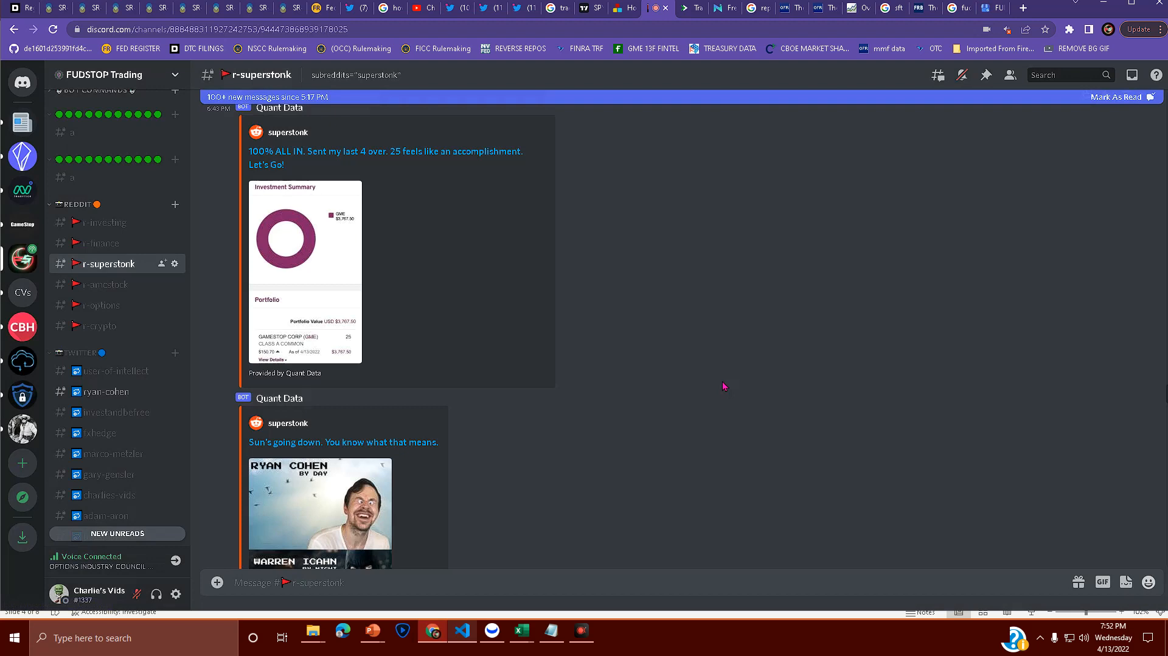
scroll("down", 3)
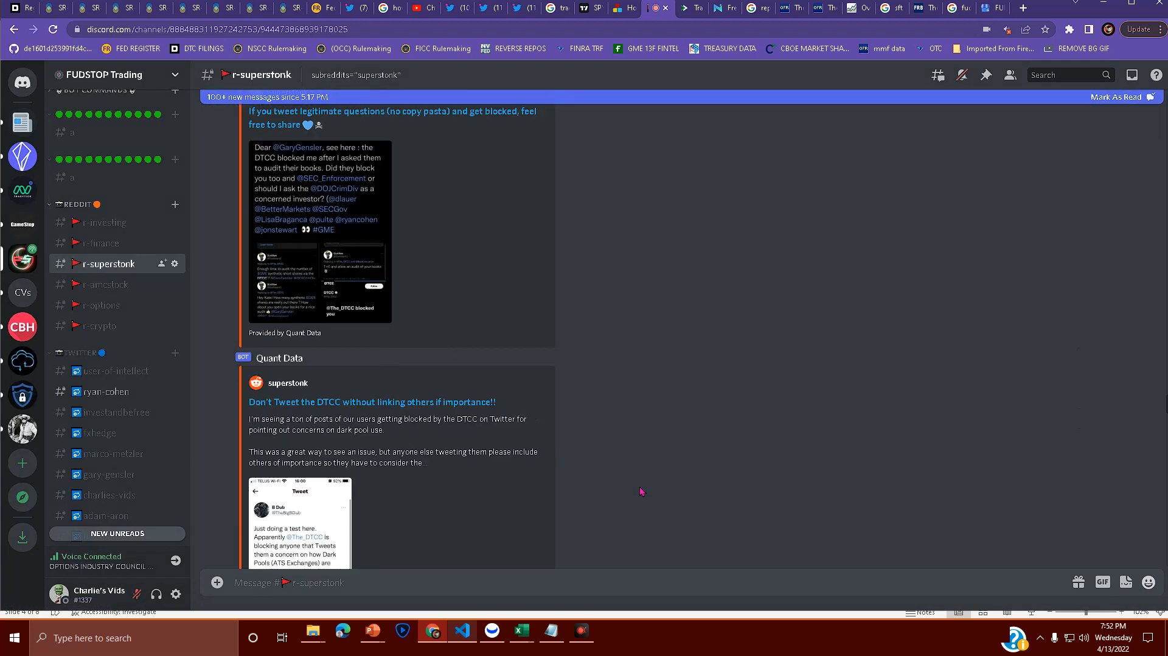
Scroll r-superstonk down to Quant Data's post "Anyone who DRS'D their shares has no control over them now"
scroll("down", 3)
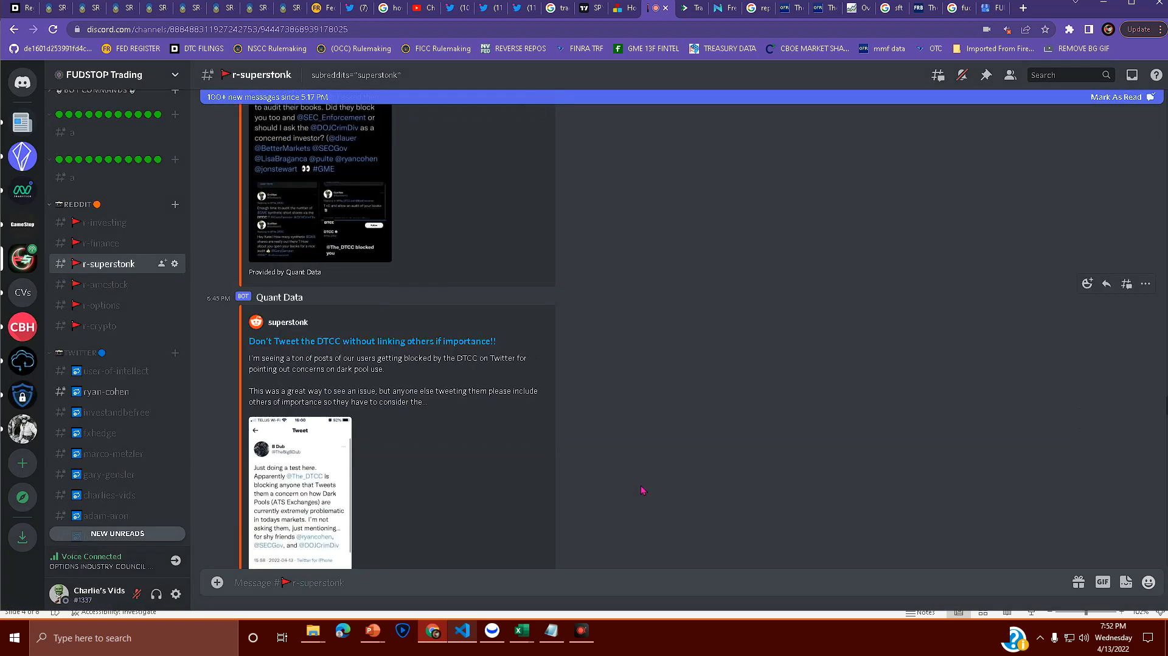
scroll("down", 3)
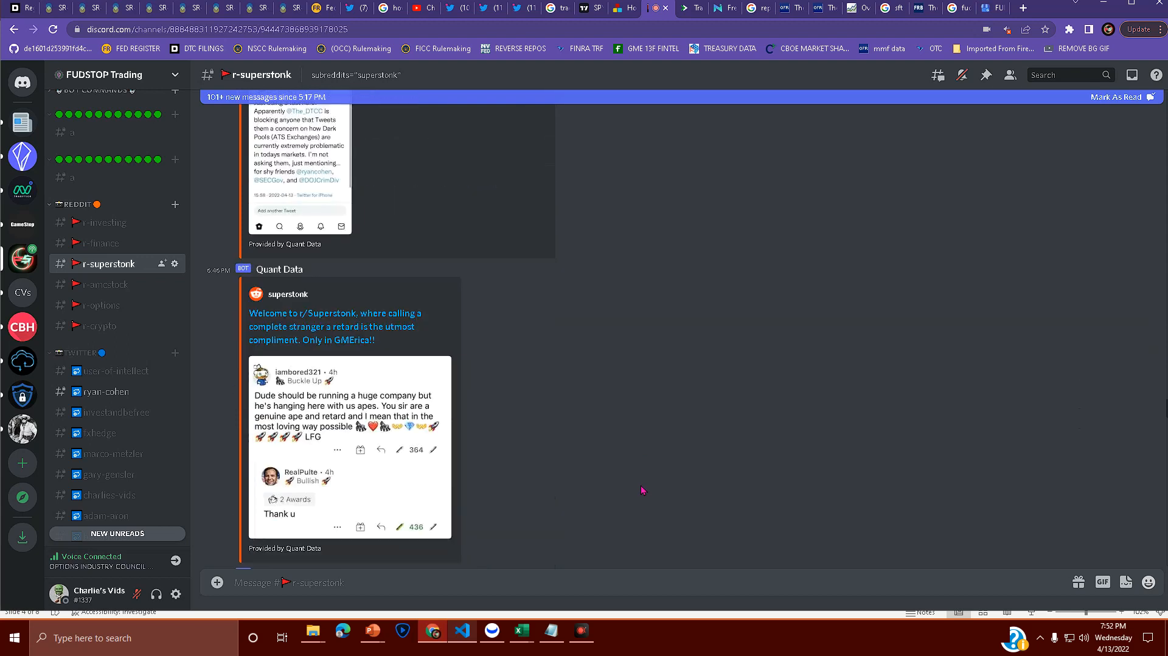
scroll("down", 3)
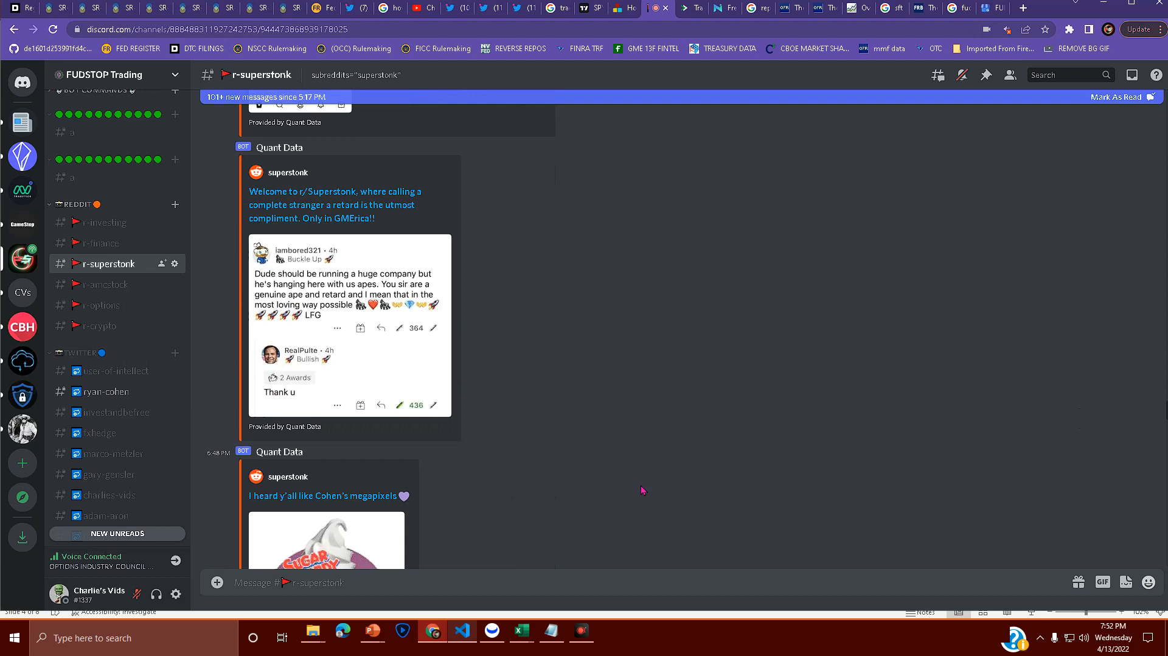
scroll("down", 3)
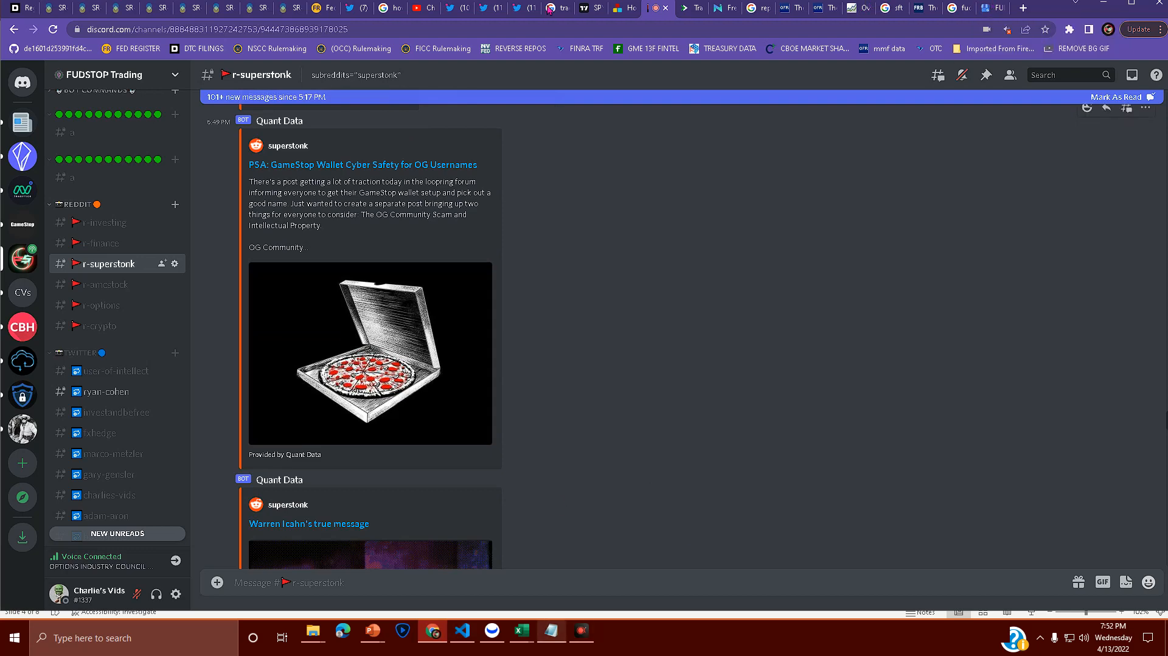
mouse_move(525, 432)
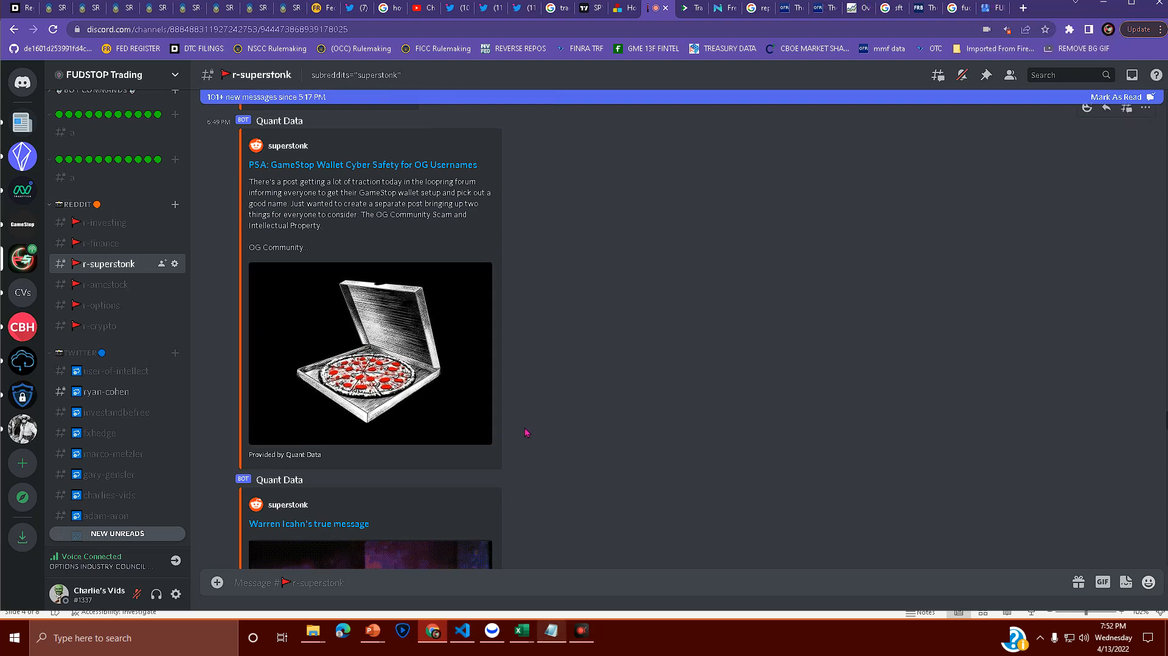
mouse_move(527, 305)
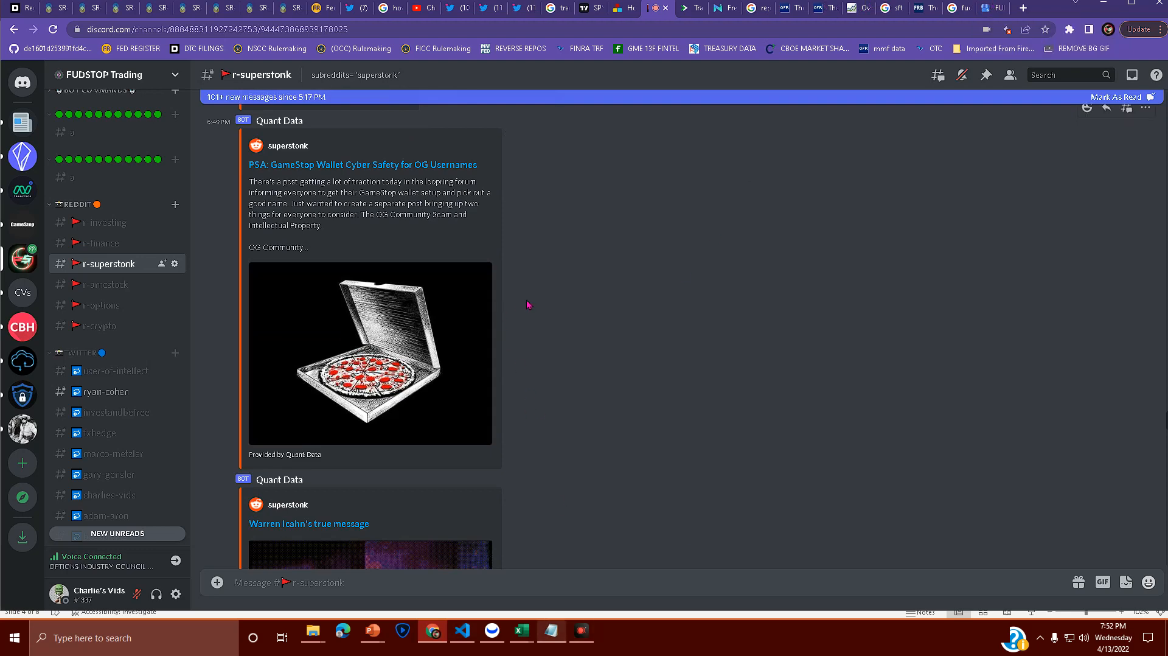
scroll("down", 3)
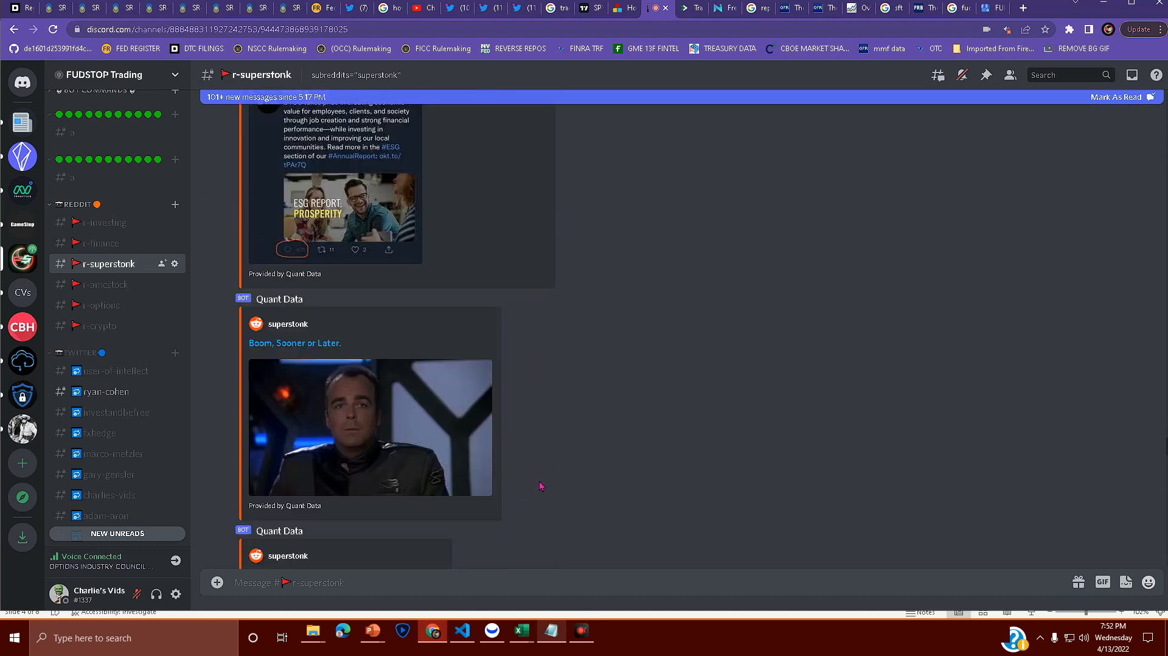
scroll("down", 3)
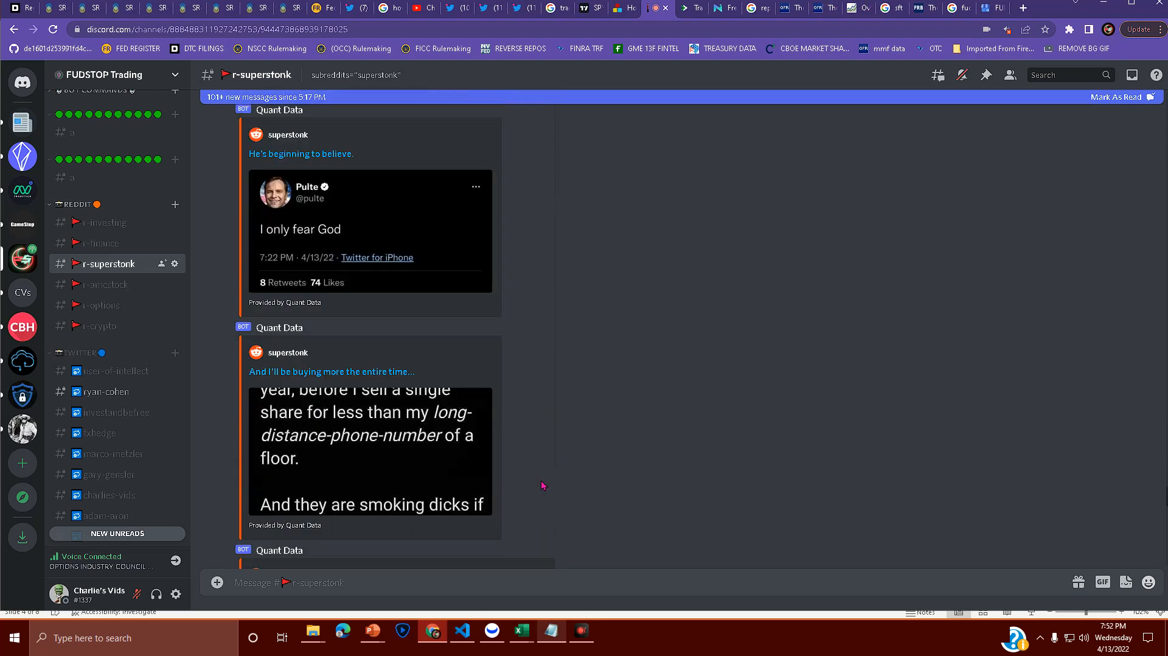
scroll("down", 3)
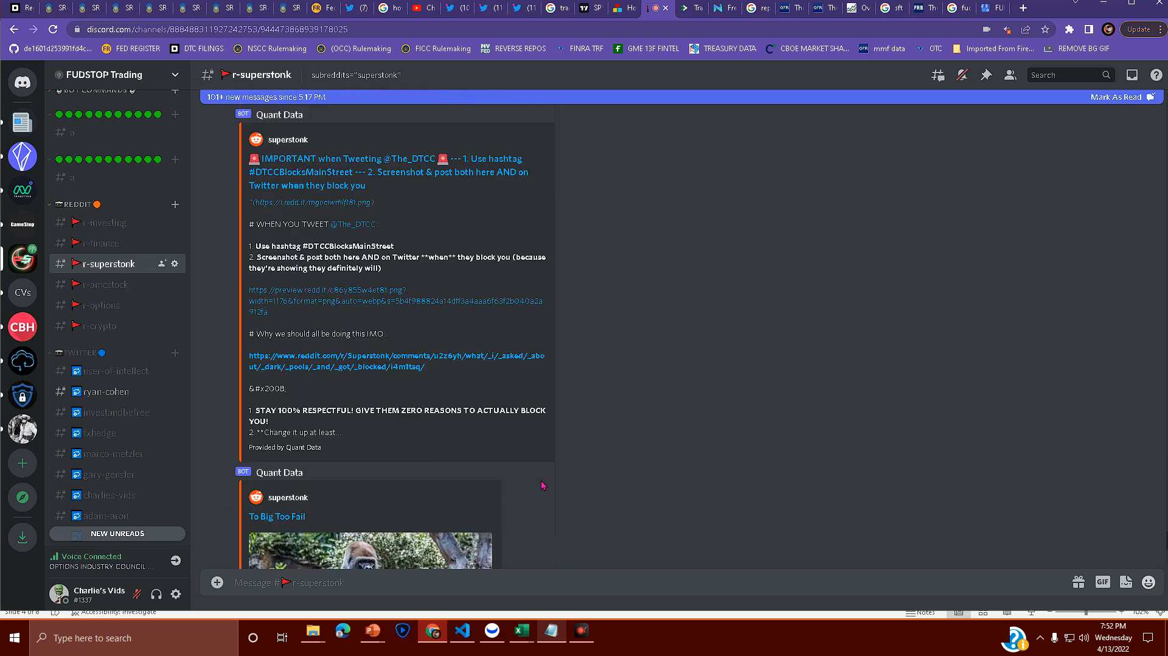
scroll("down", 3)
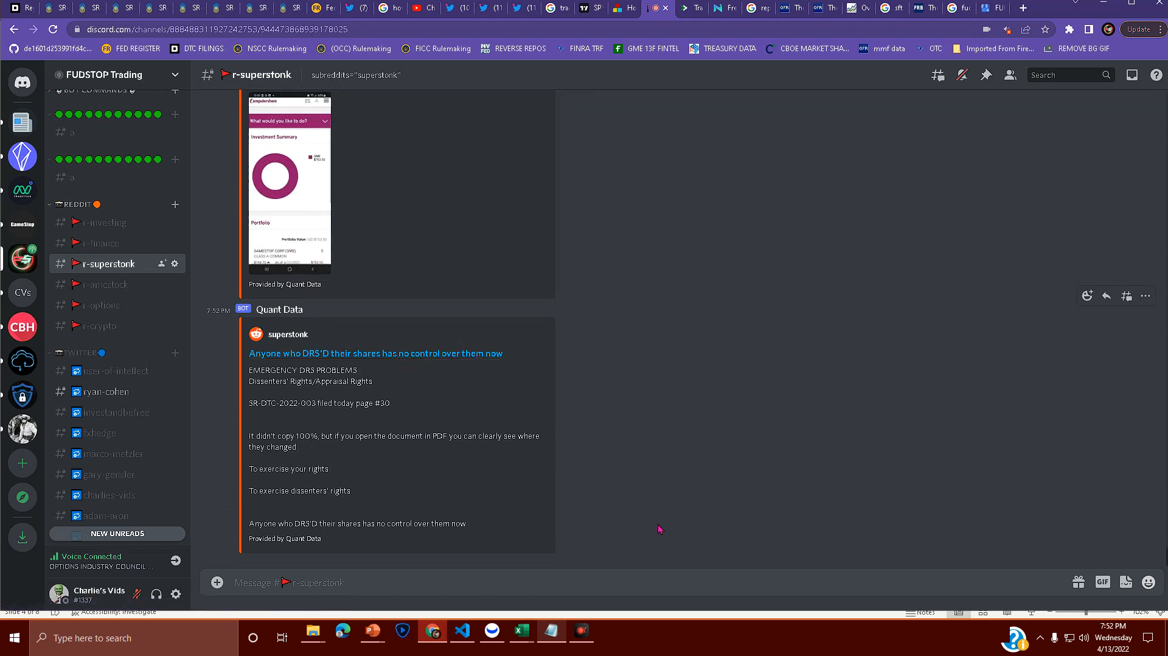
mouse_move(615, 483)
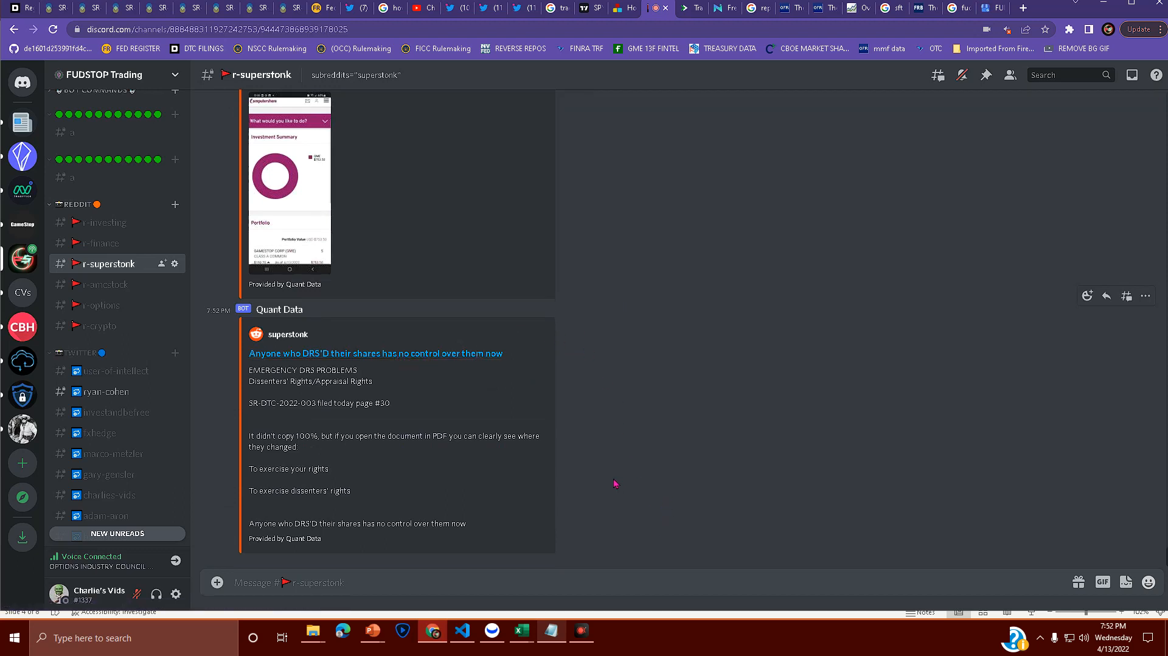